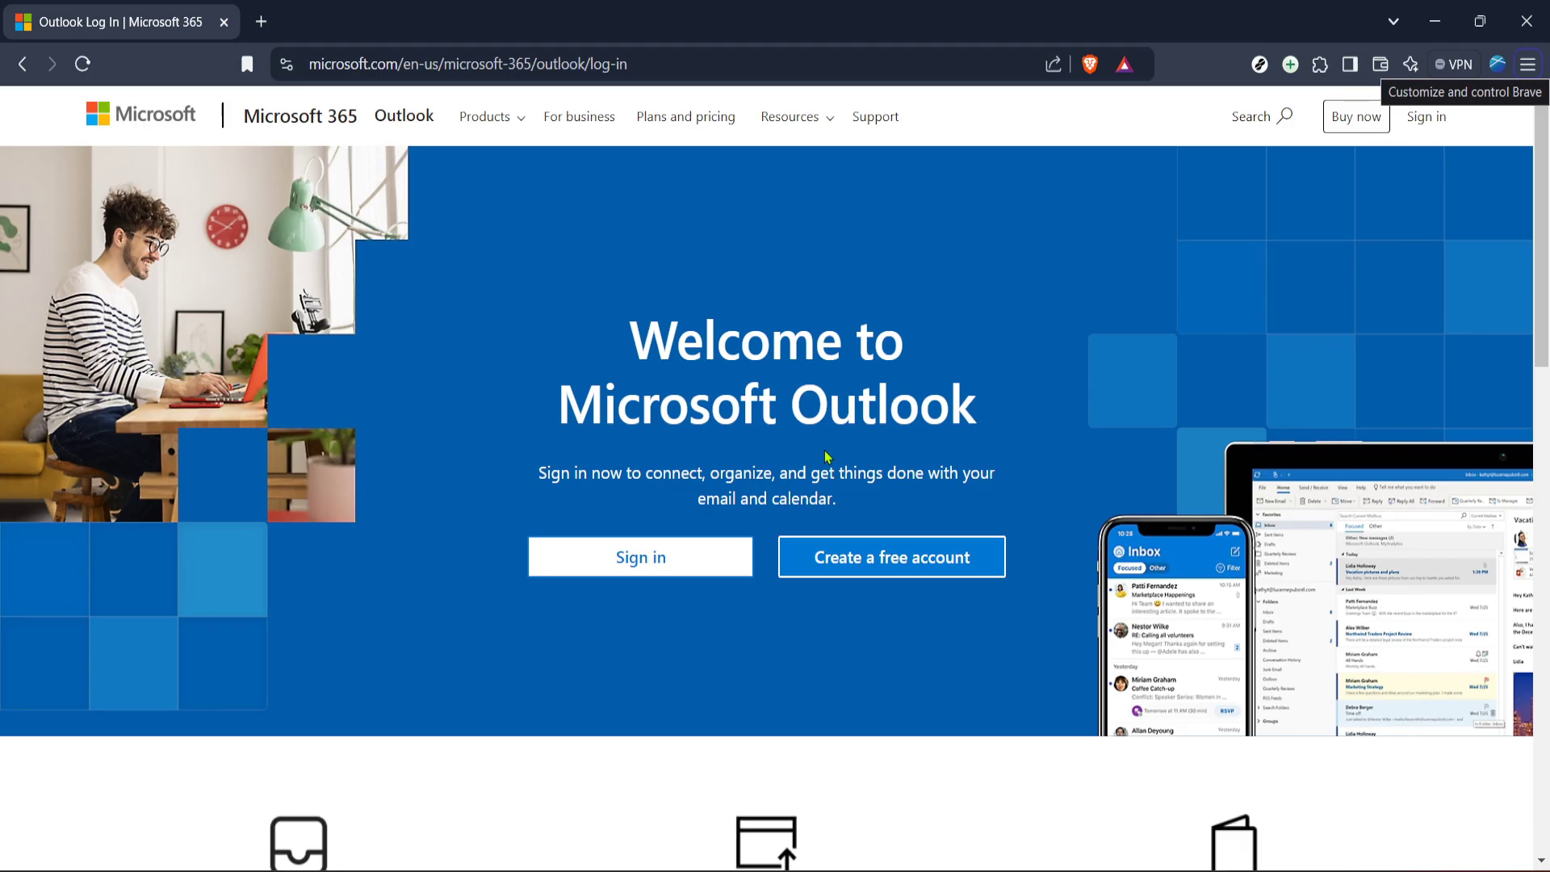
mouse_move(825, 457)
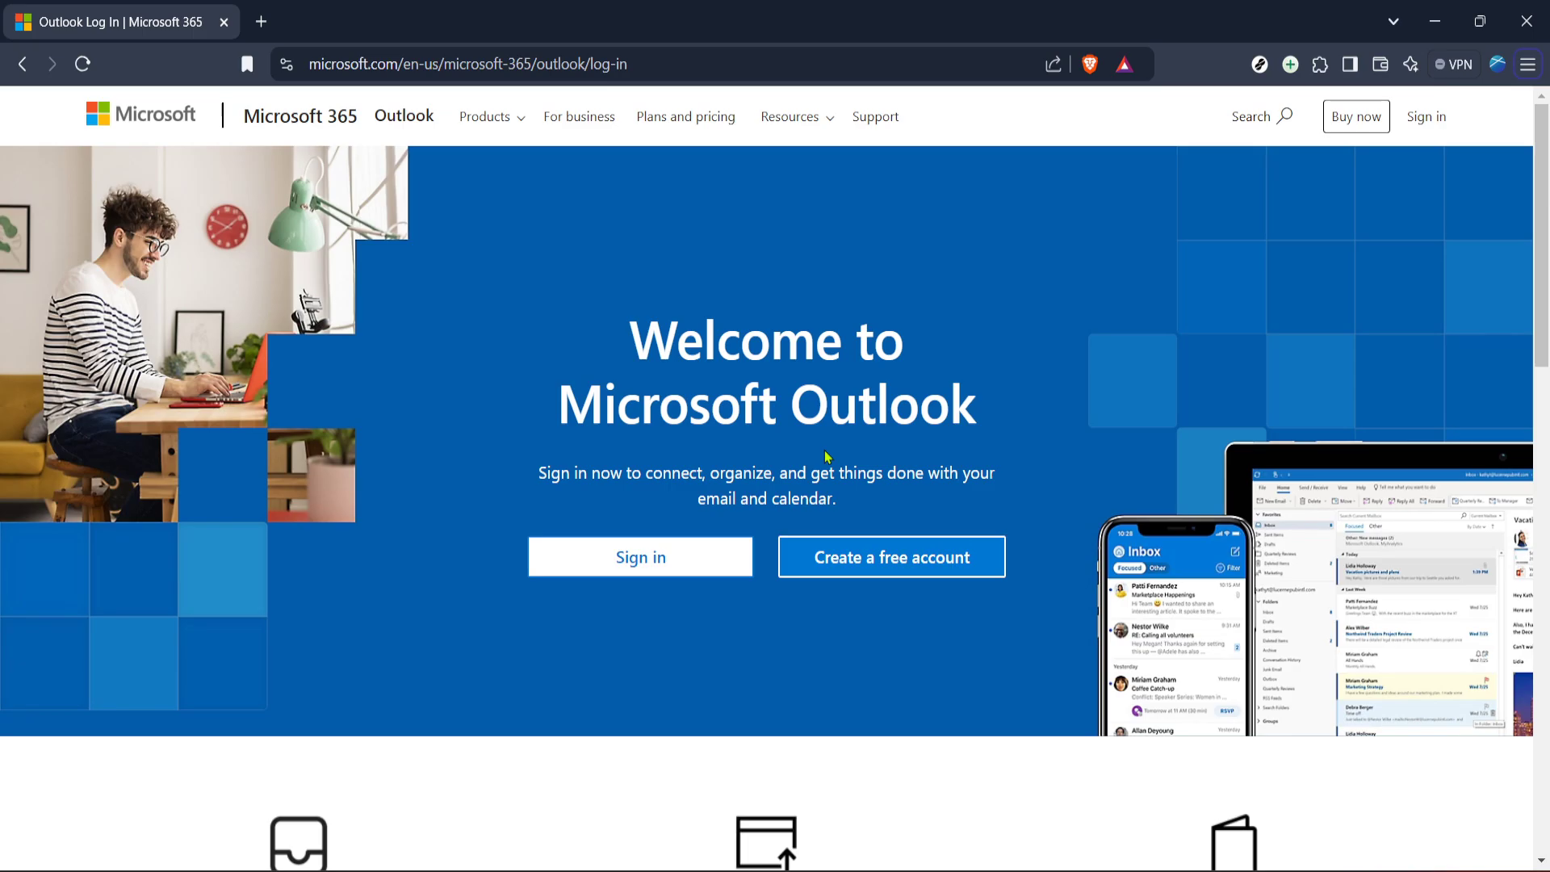
mouse_move(913, 401)
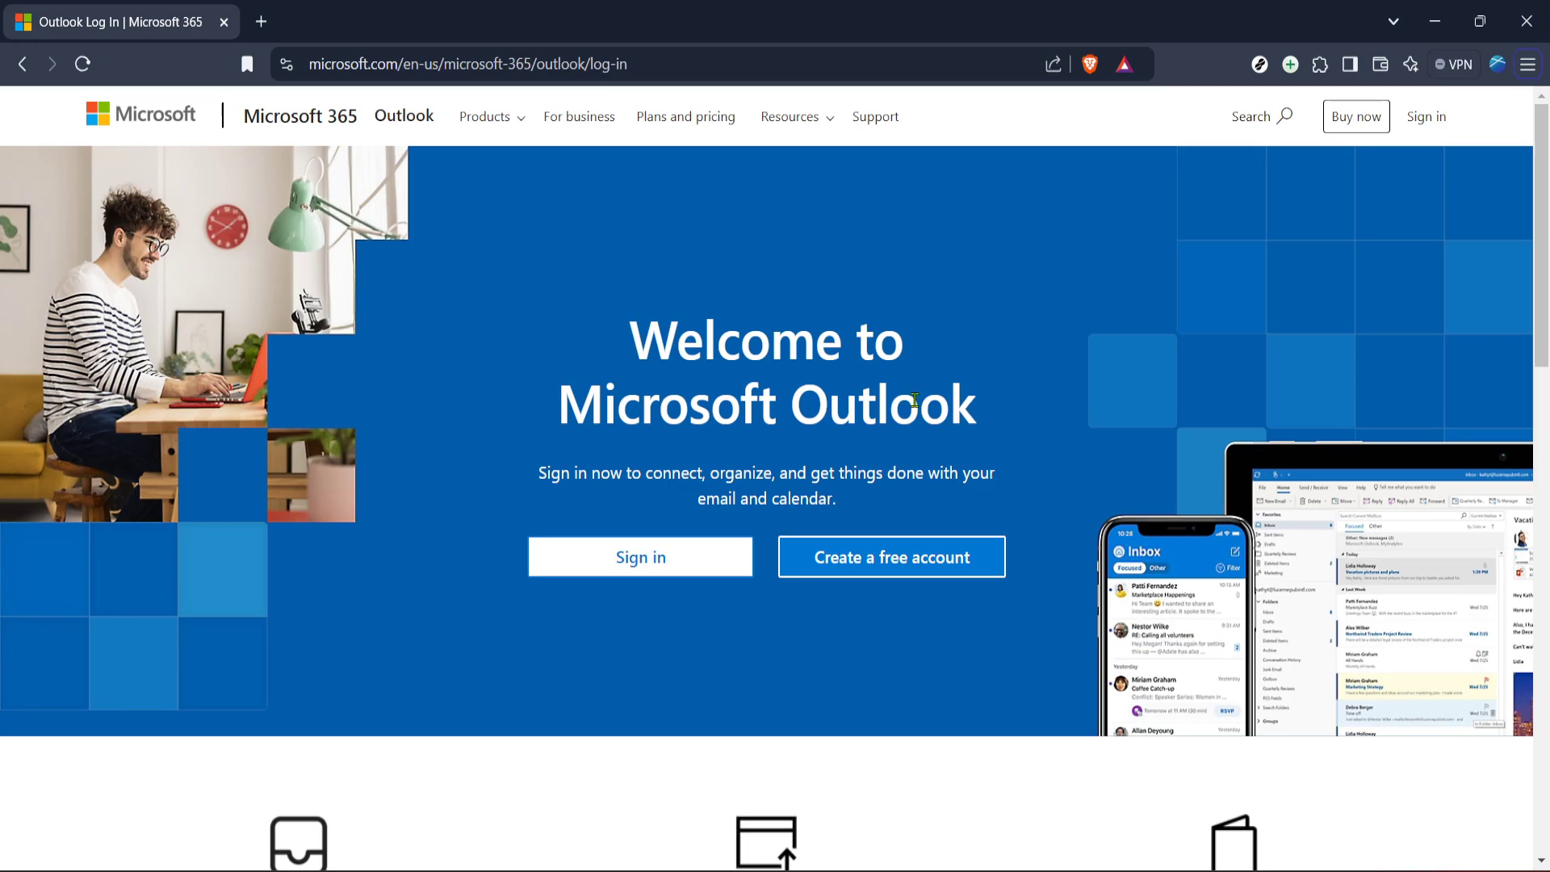
mouse_move(679, 378)
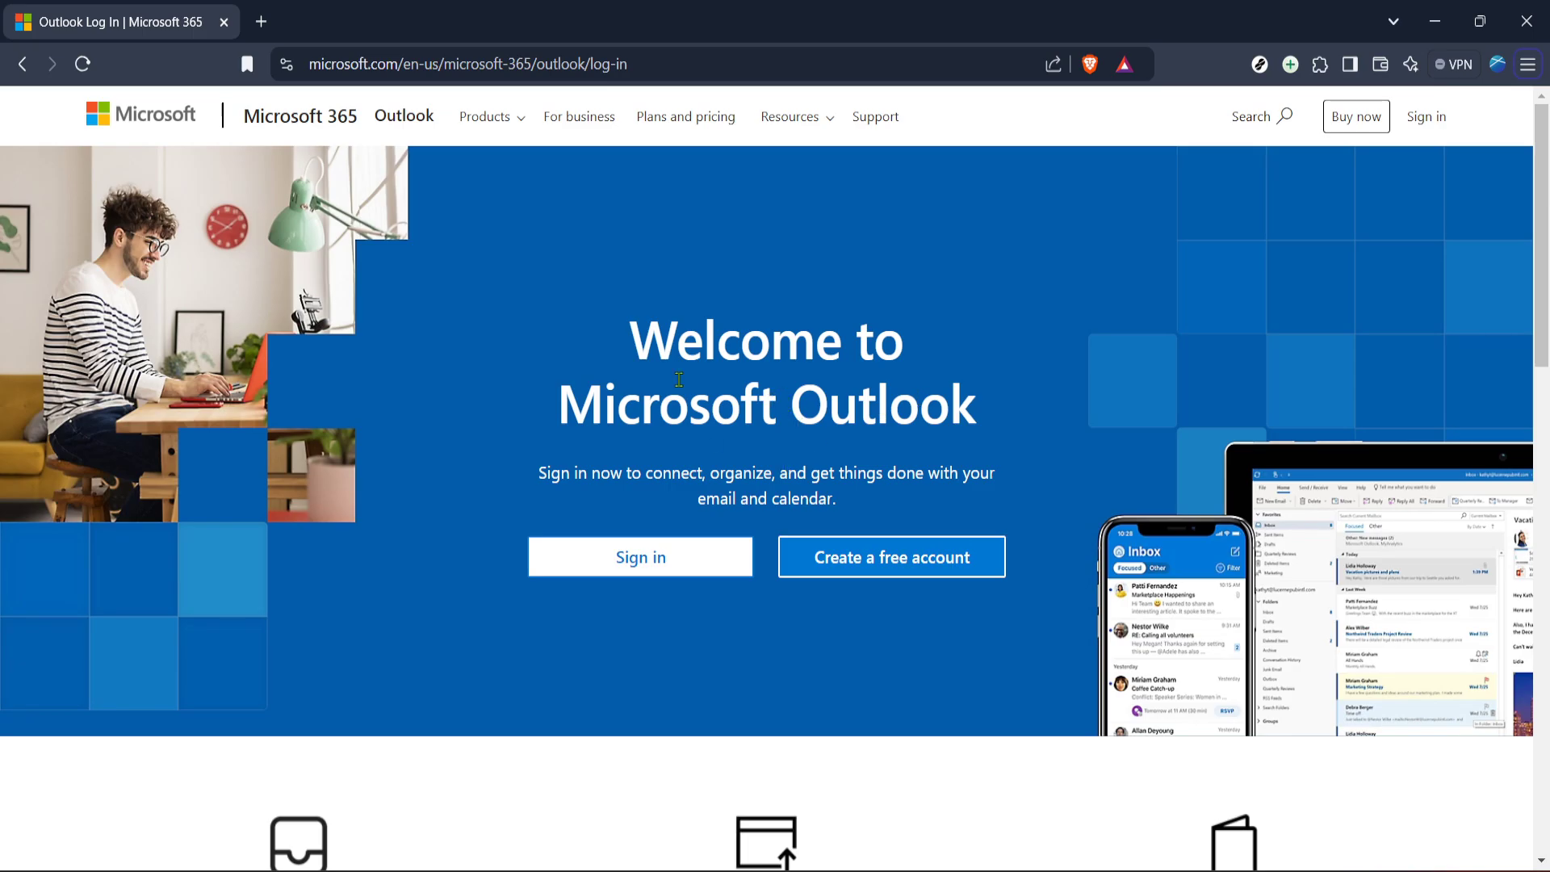
mouse_move(655, 638)
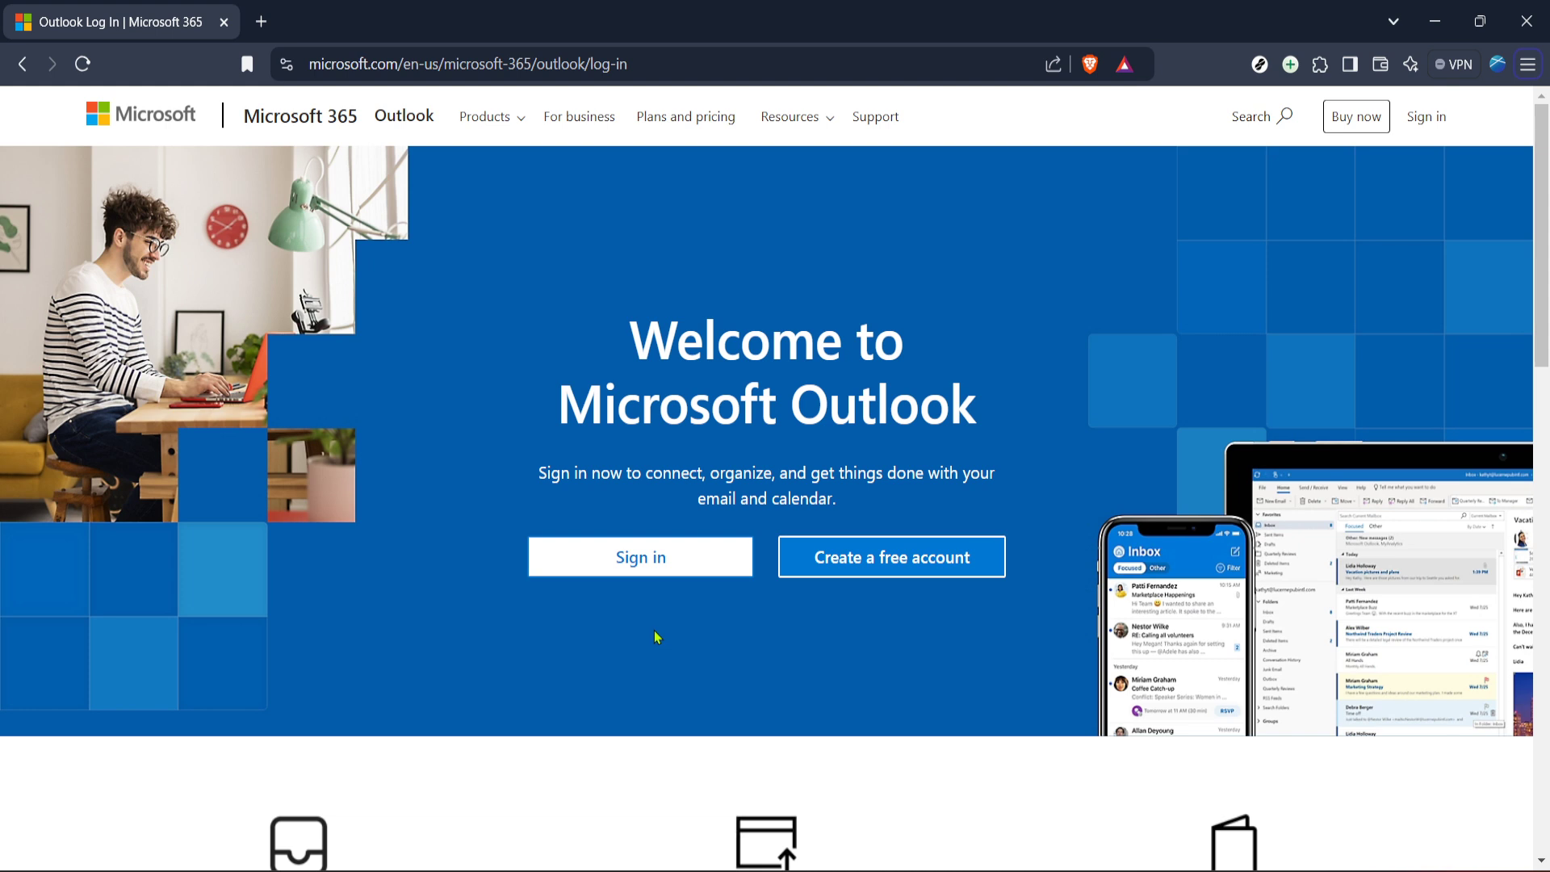
mouse_move(639, 624)
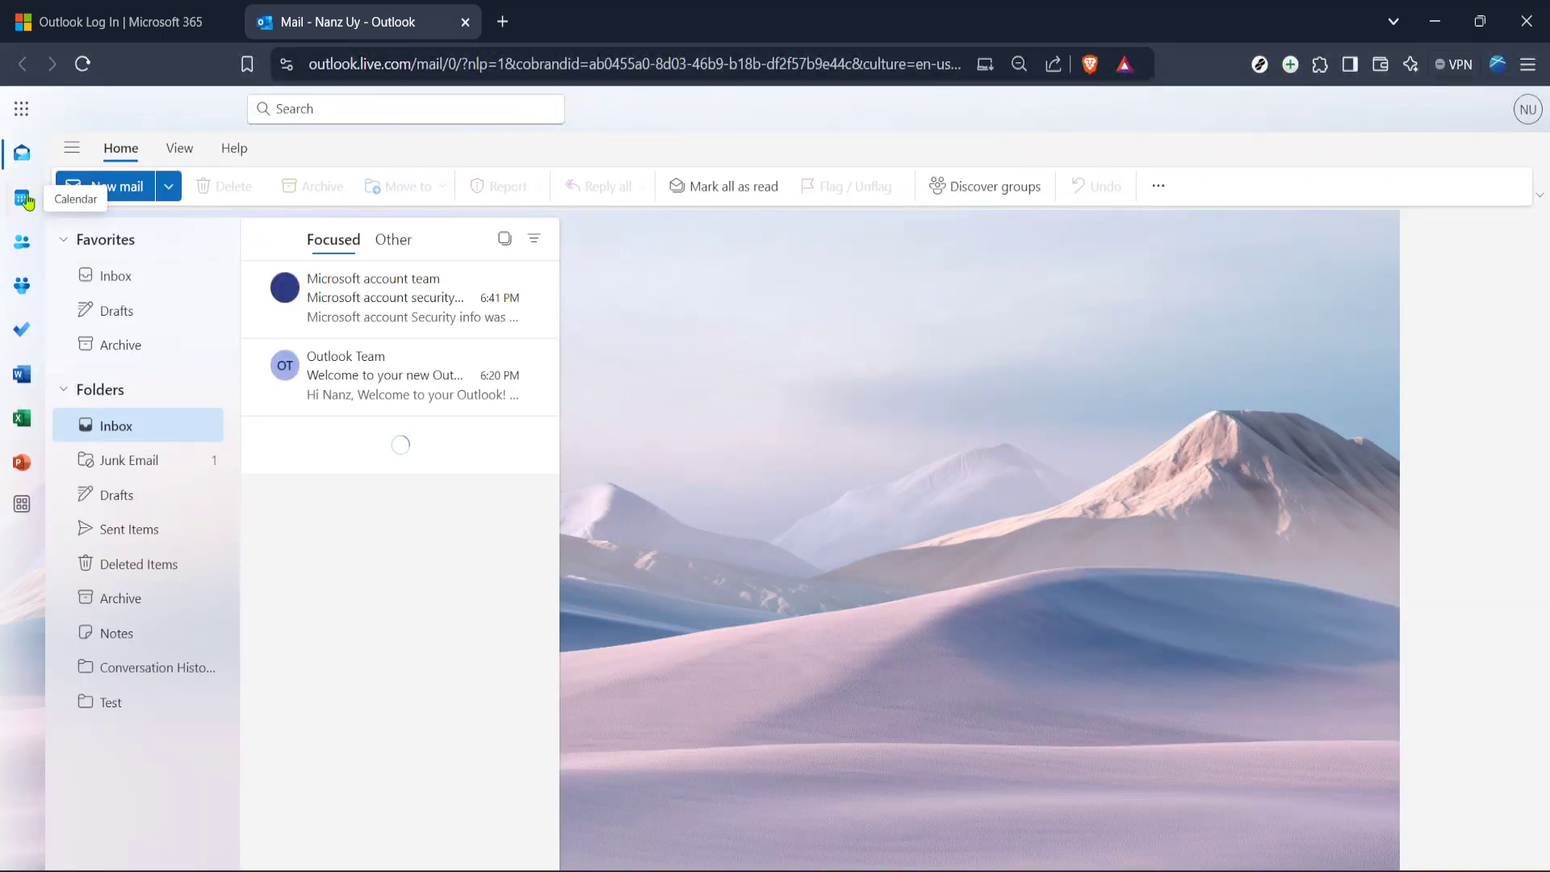
Step: Switch from the mailbox to the calendar's January 6–10, 2025 work week
left_click(22, 198)
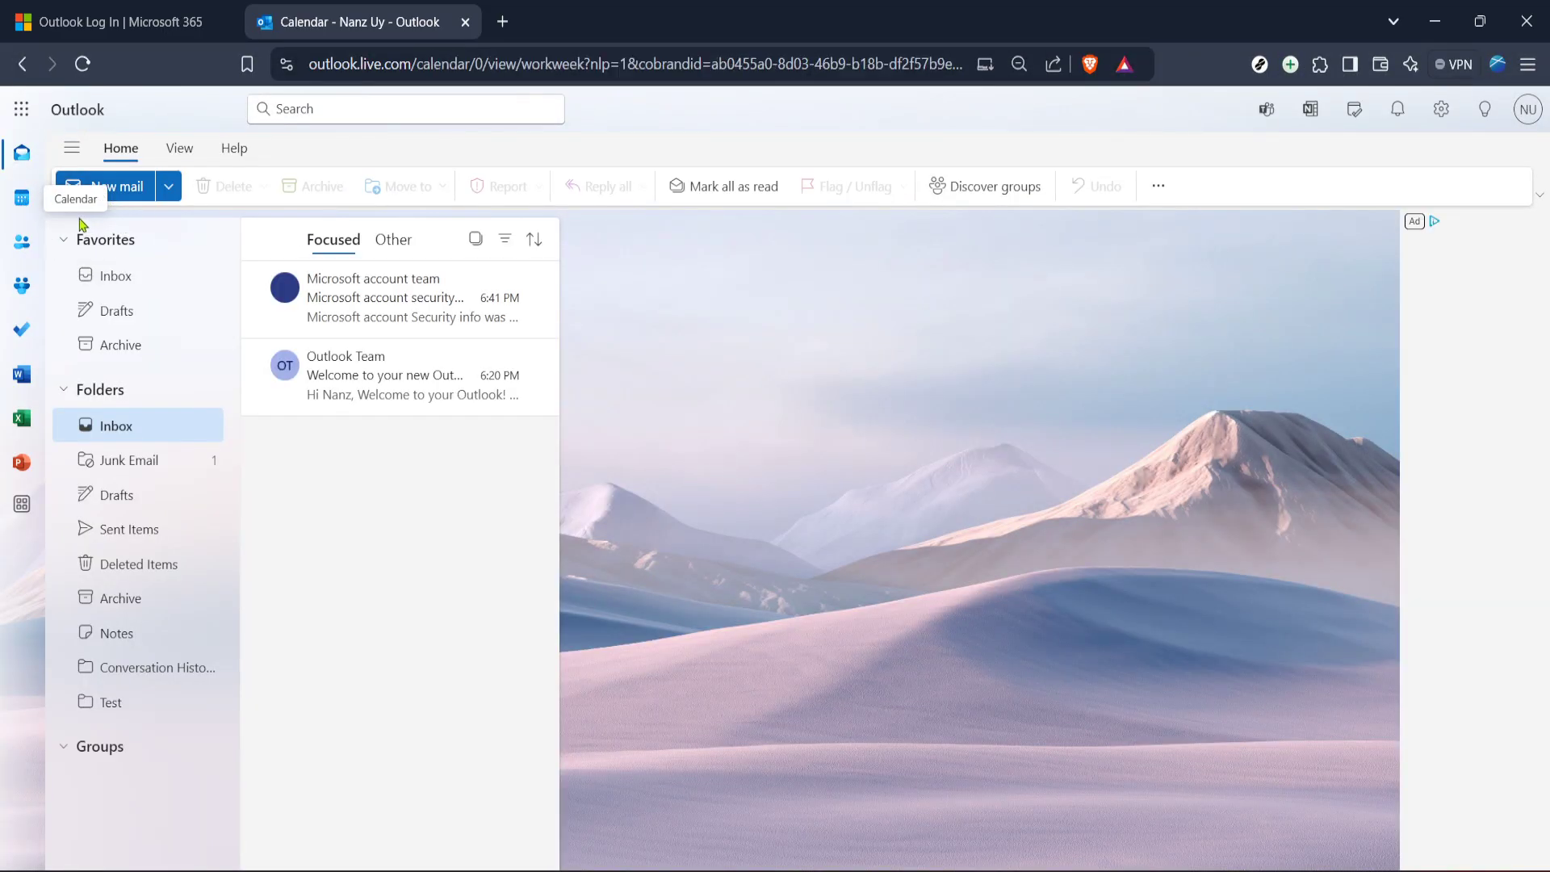
left_click(22, 197)
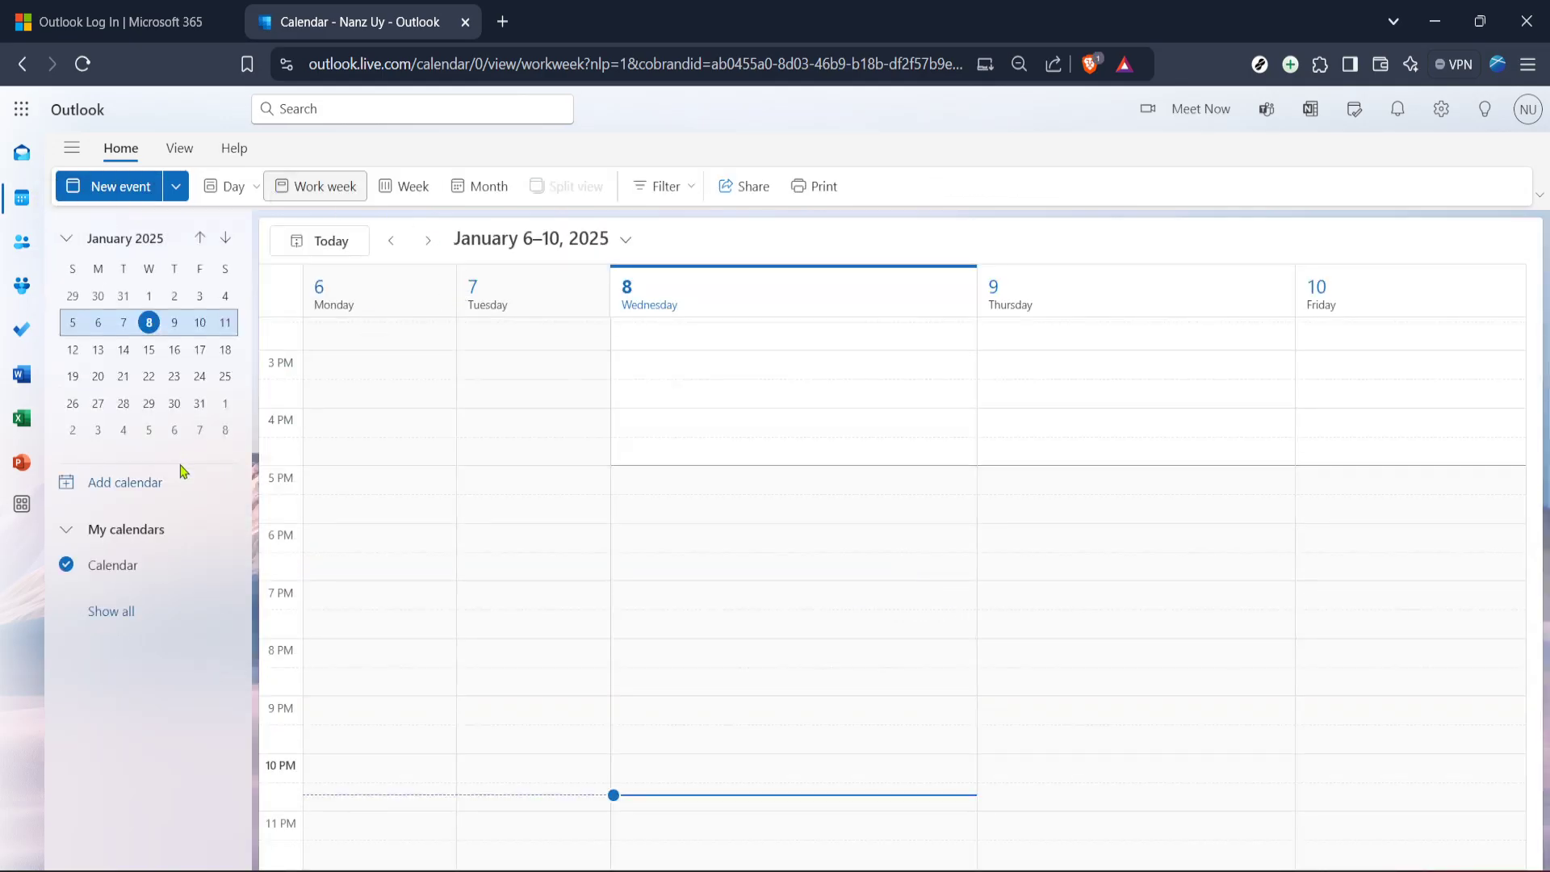
mouse_move(140, 502)
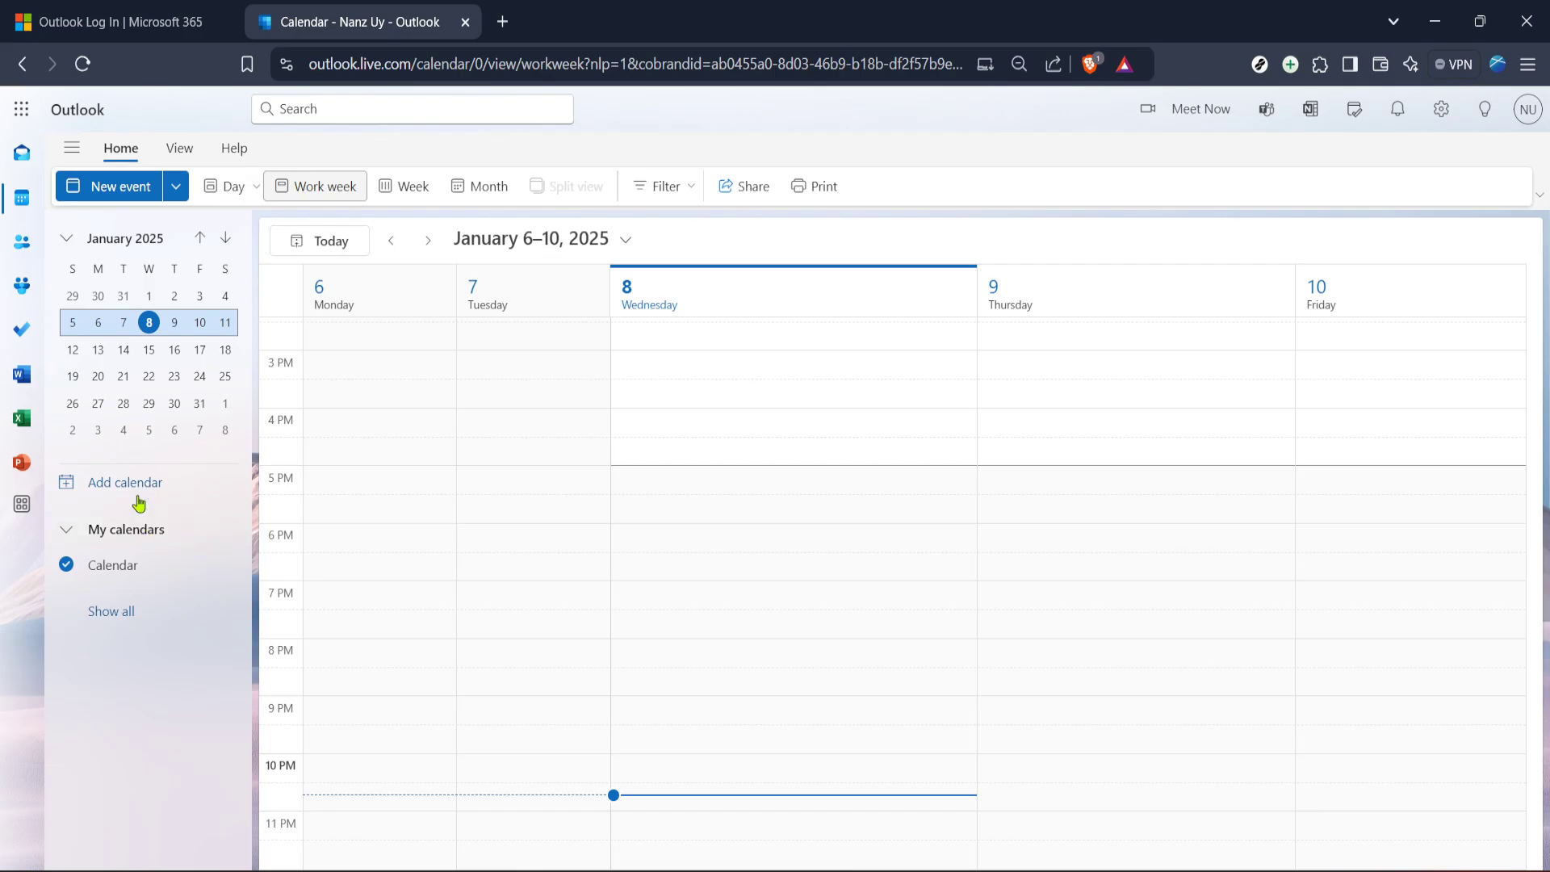
Step: Open the Add calendar dialog from the left pane
left_click(125, 483)
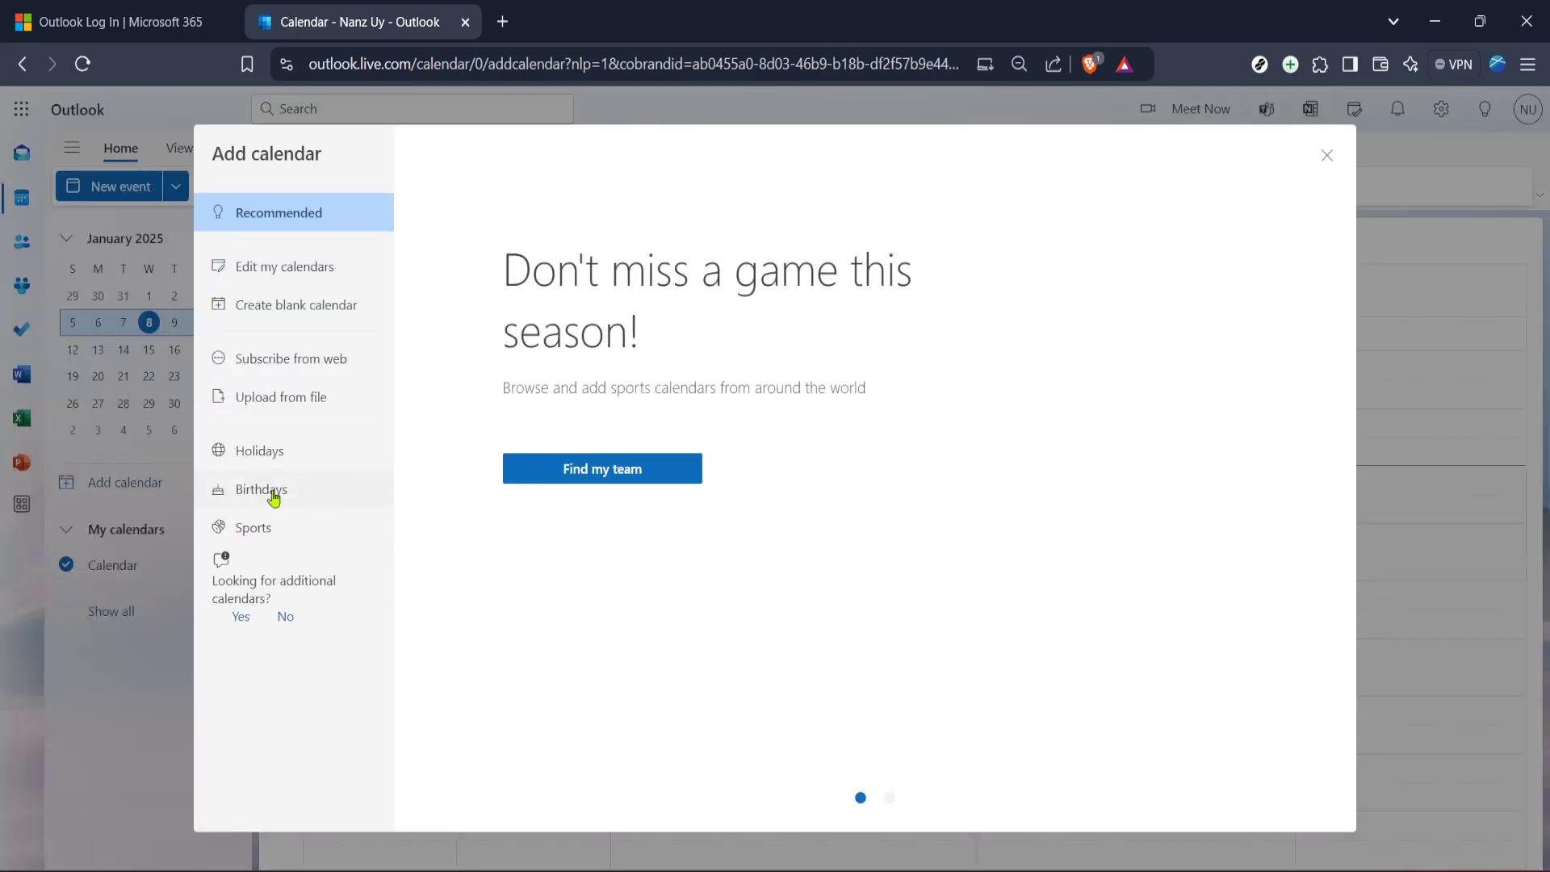
mouse_move(391, 458)
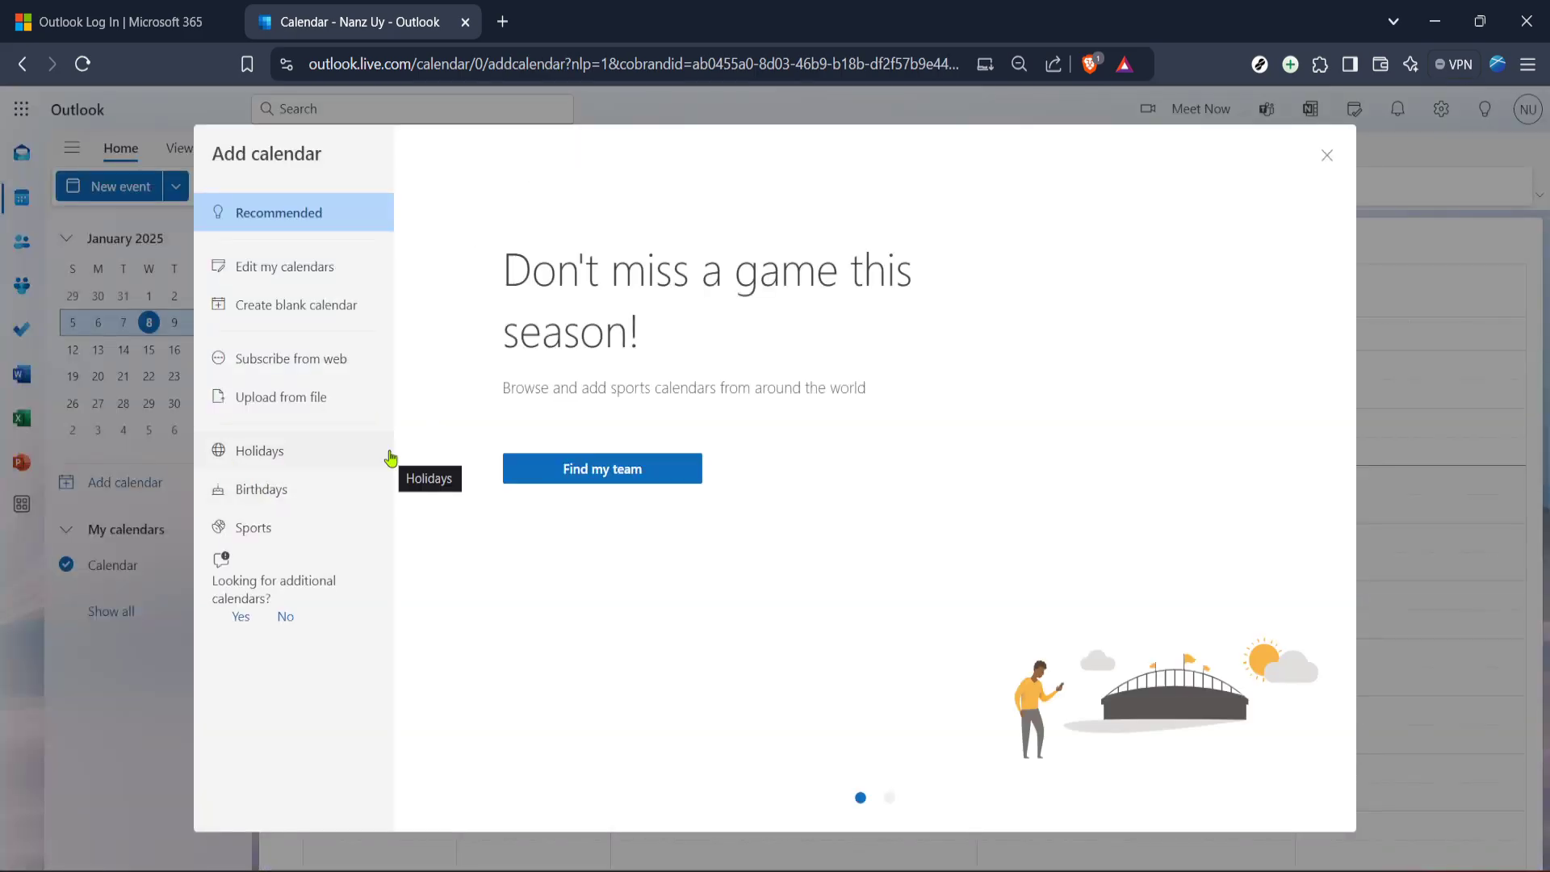
mouse_move(358, 455)
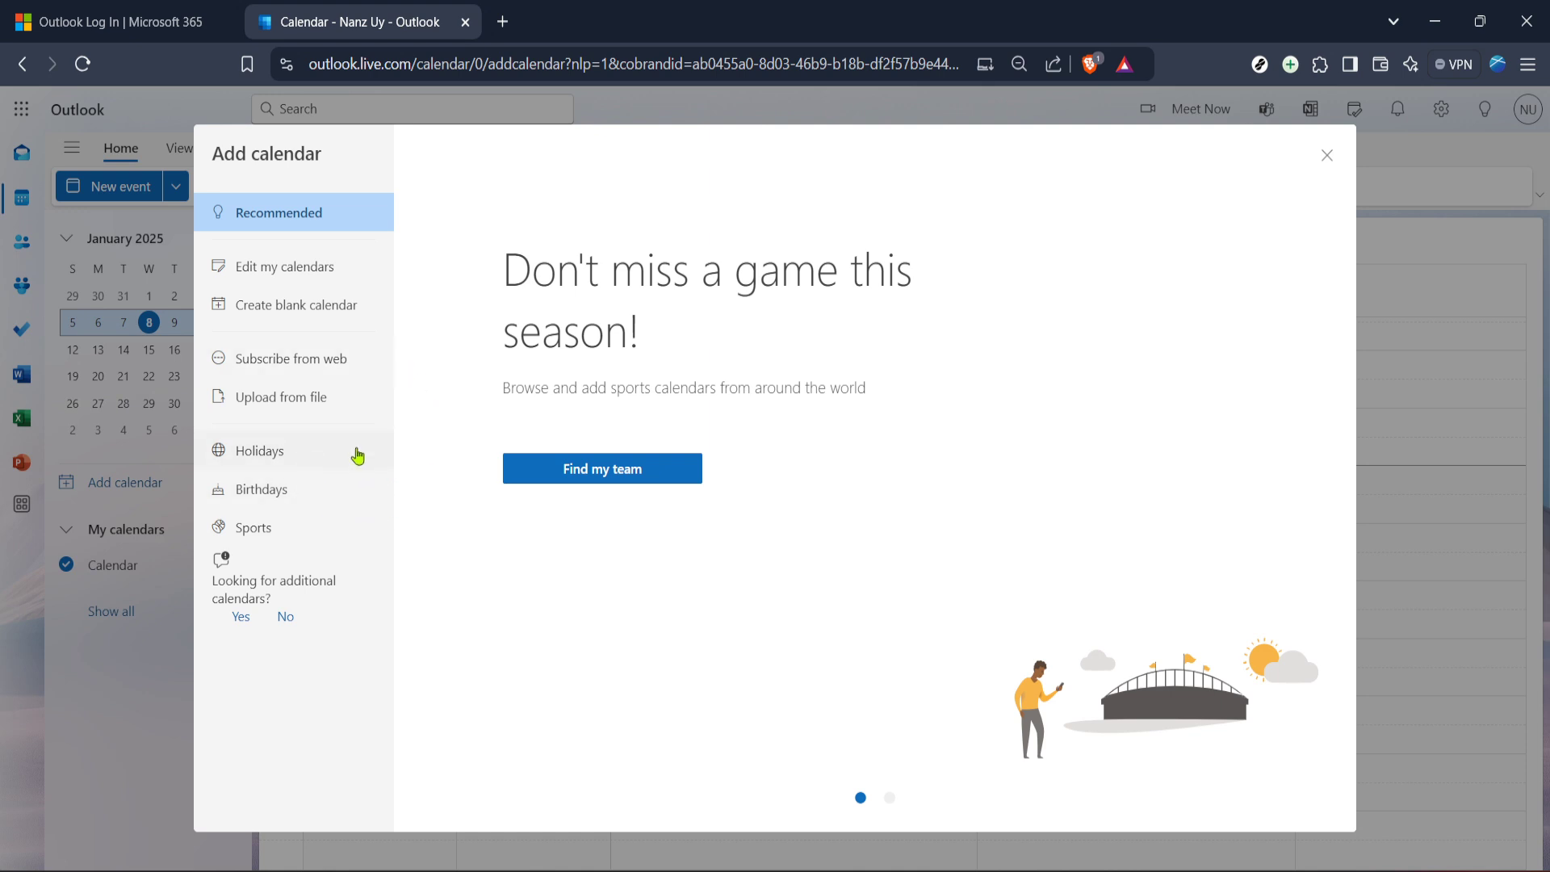
mouse_move(299, 259)
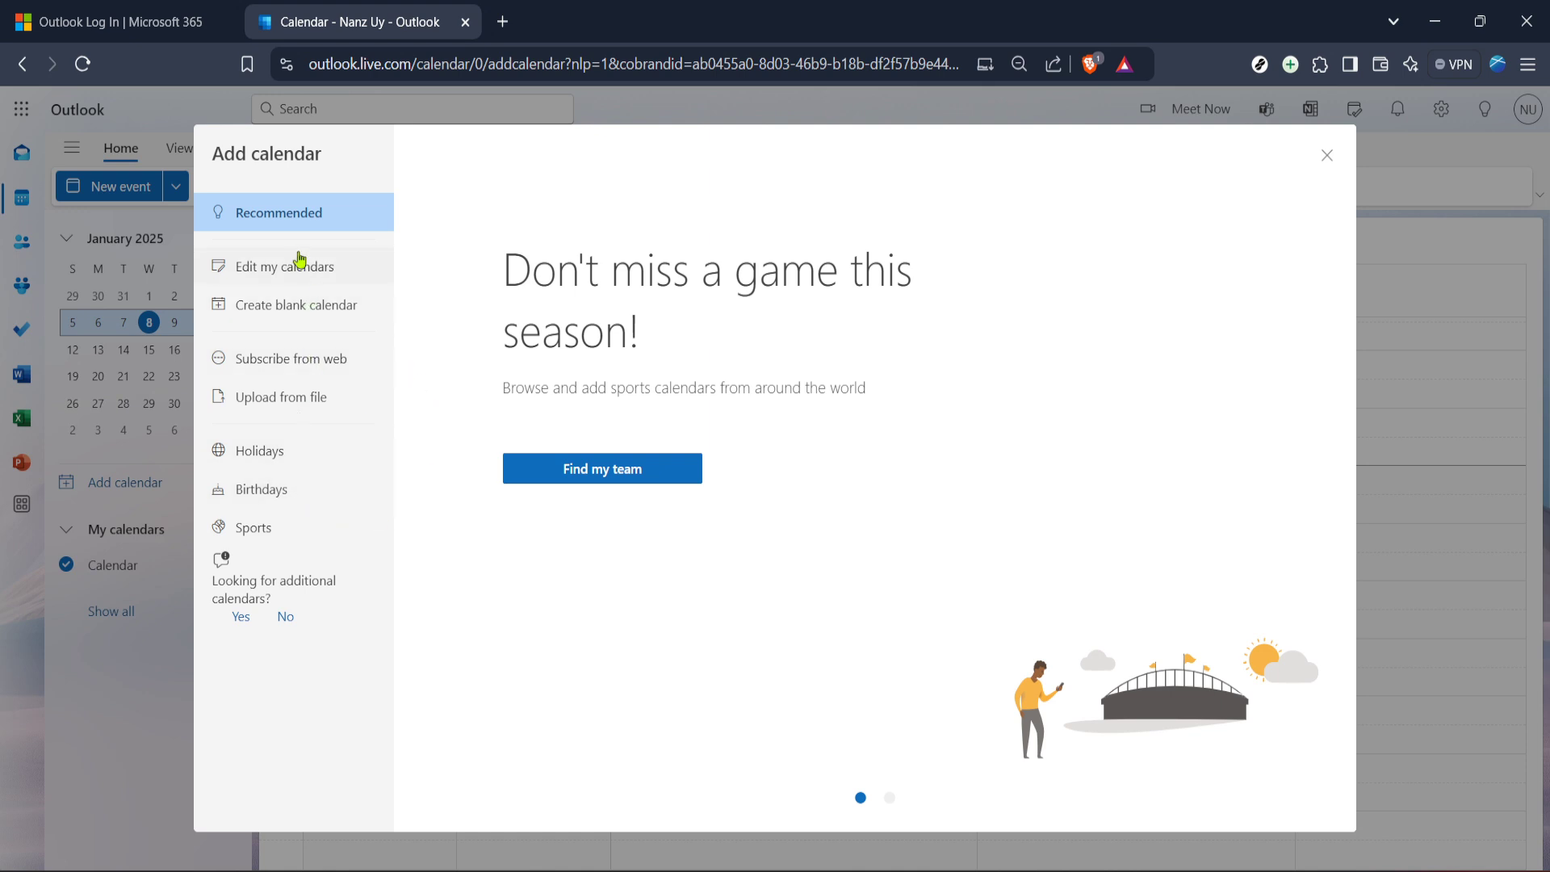
mouse_move(410, 543)
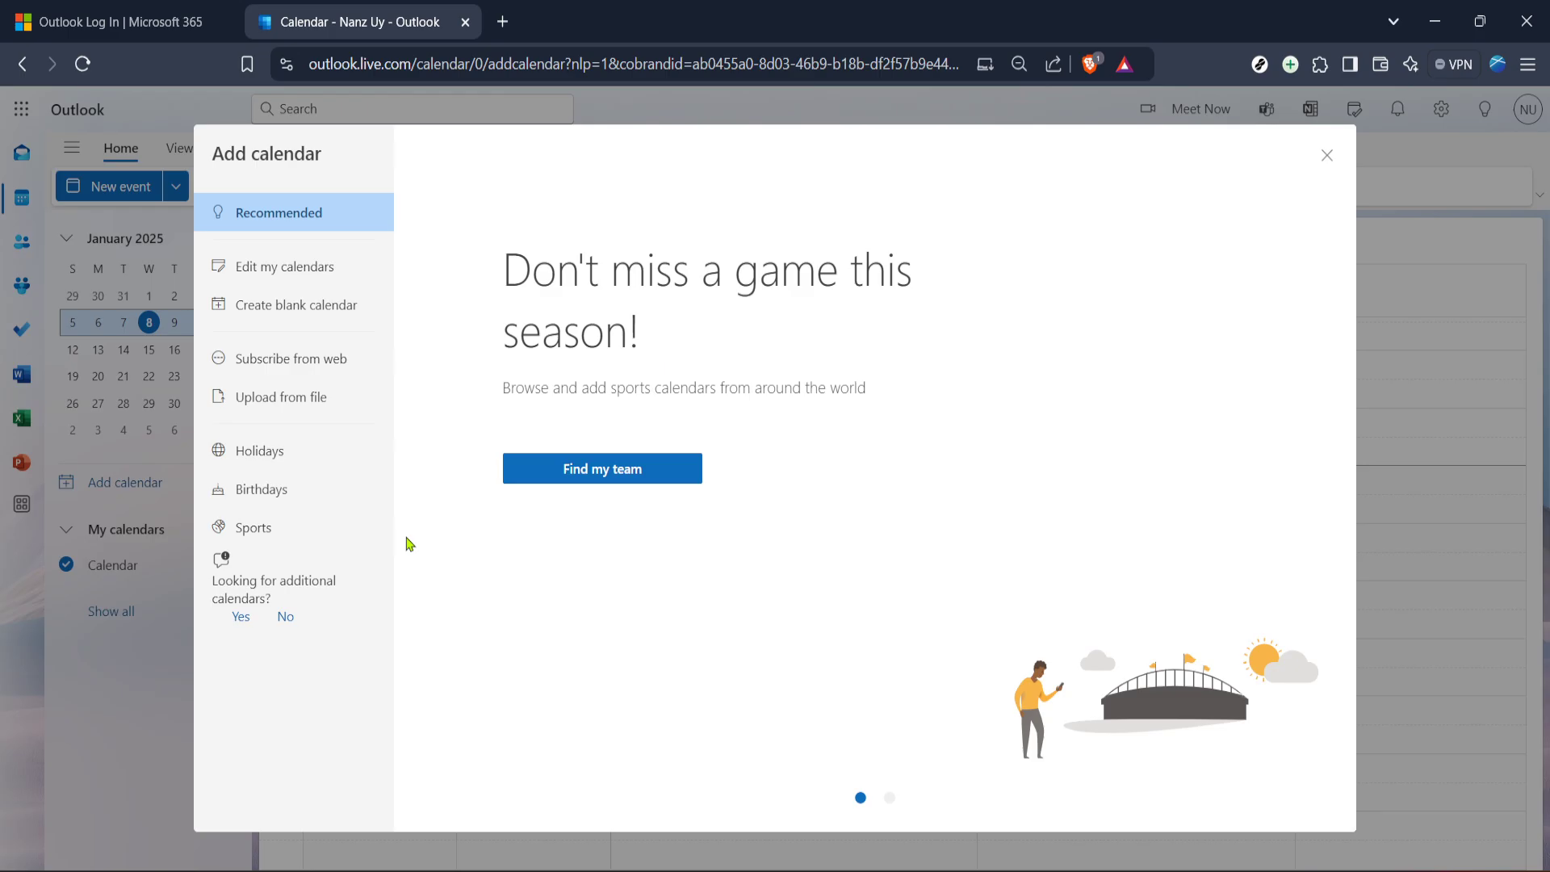
mouse_move(290, 469)
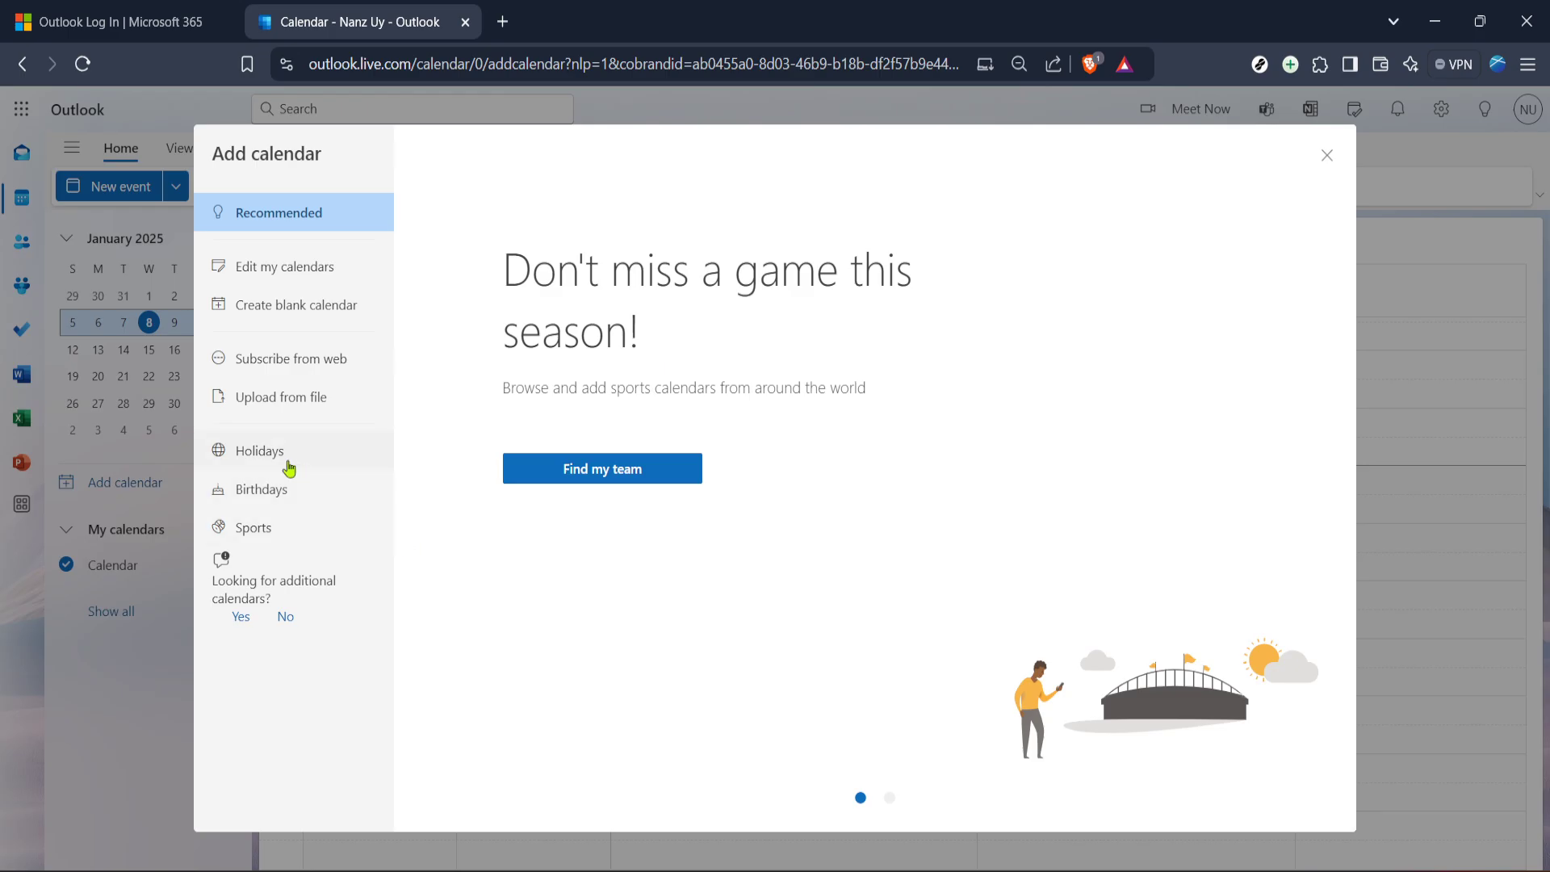
mouse_move(274, 462)
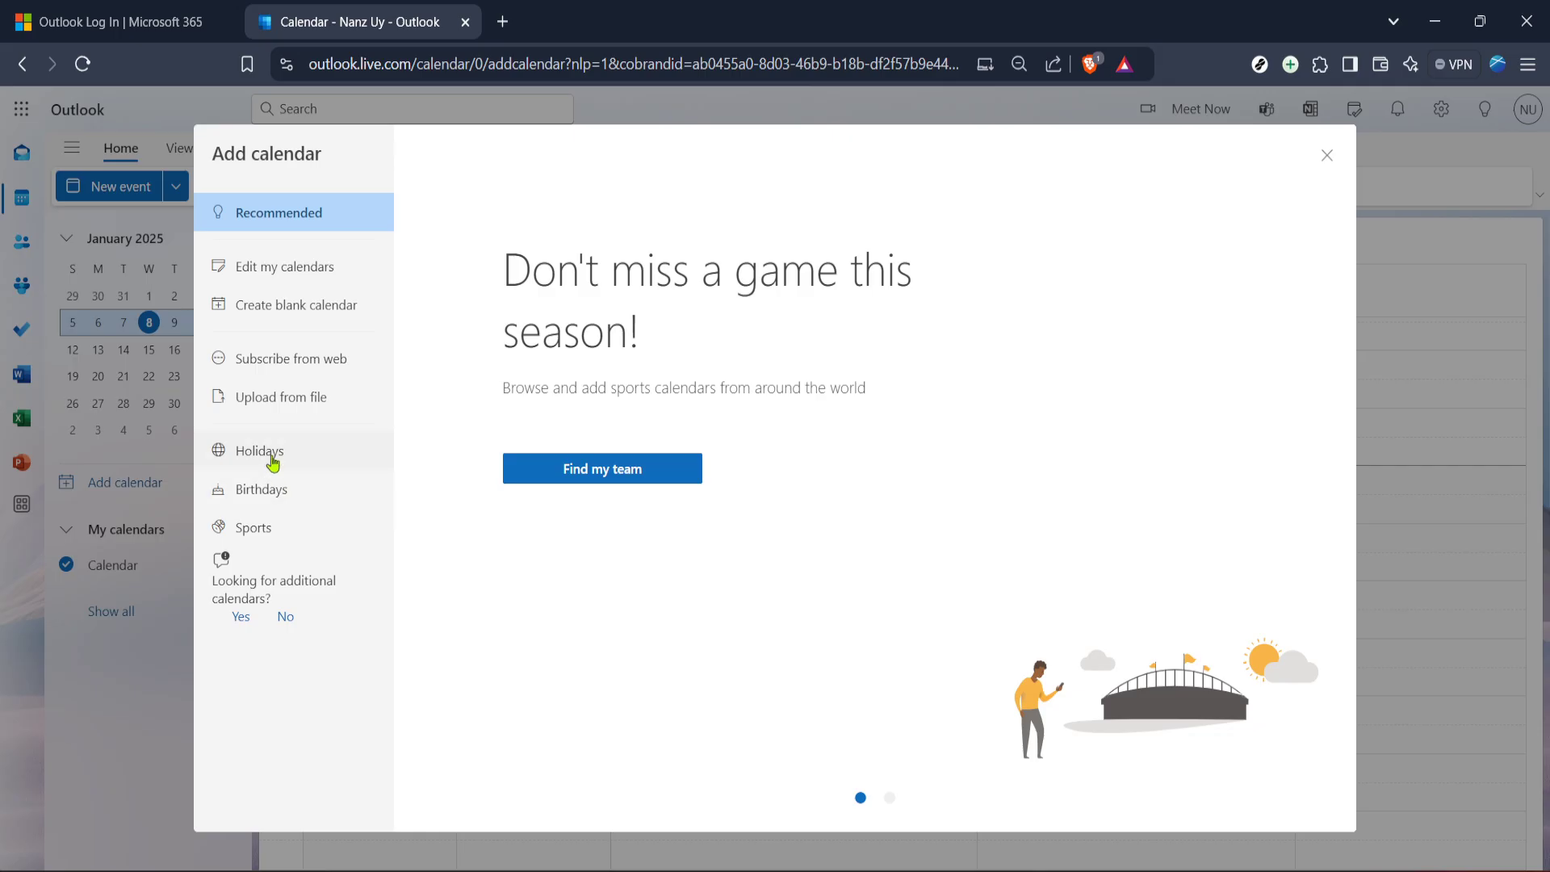
mouse_move(251, 495)
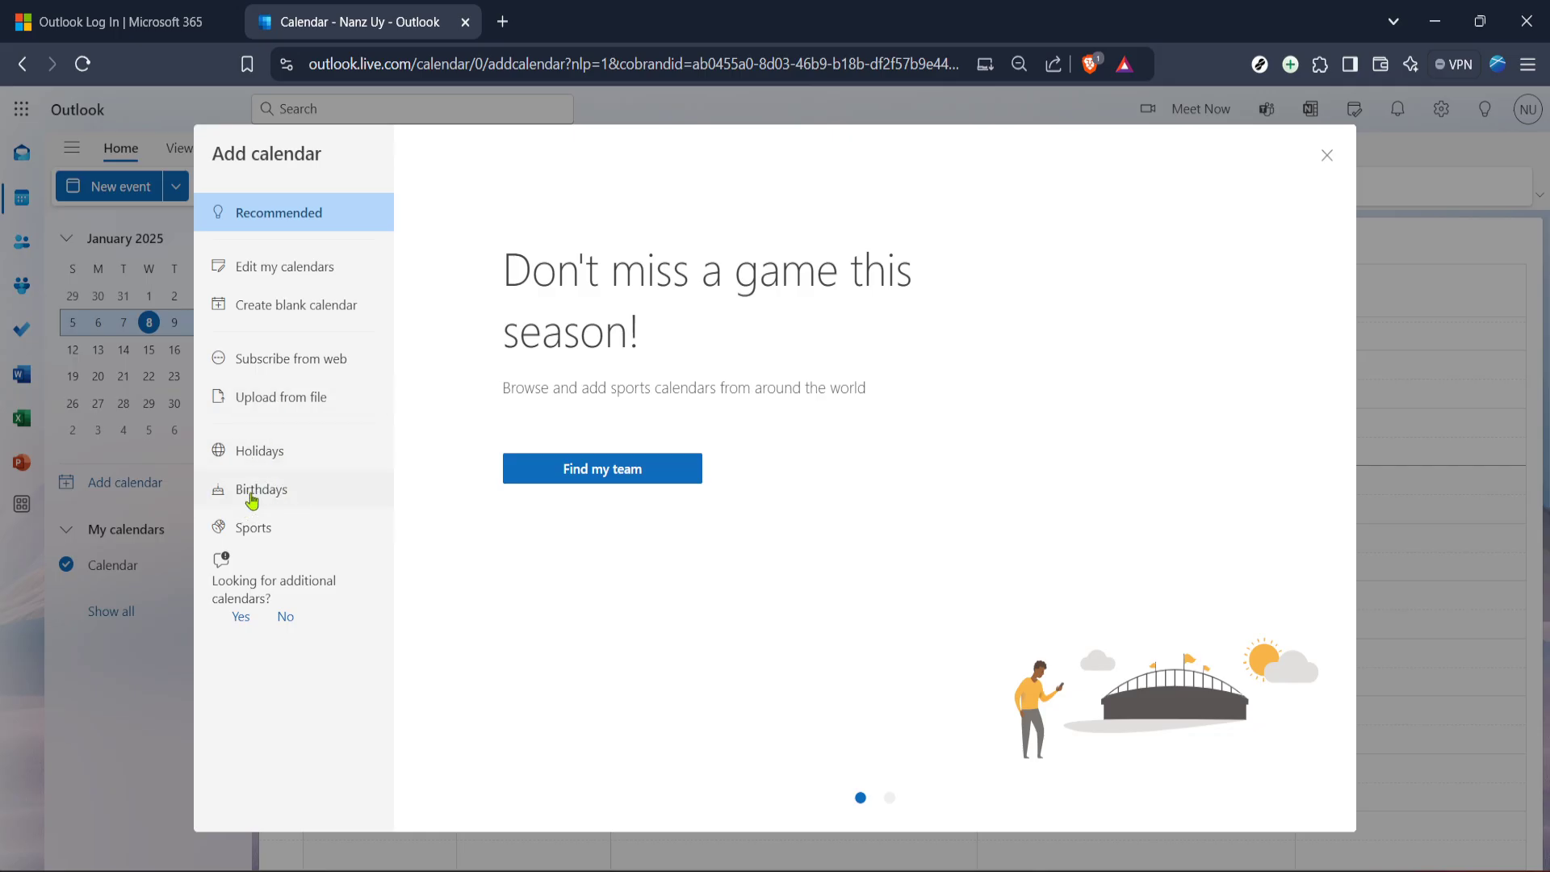
mouse_move(260, 489)
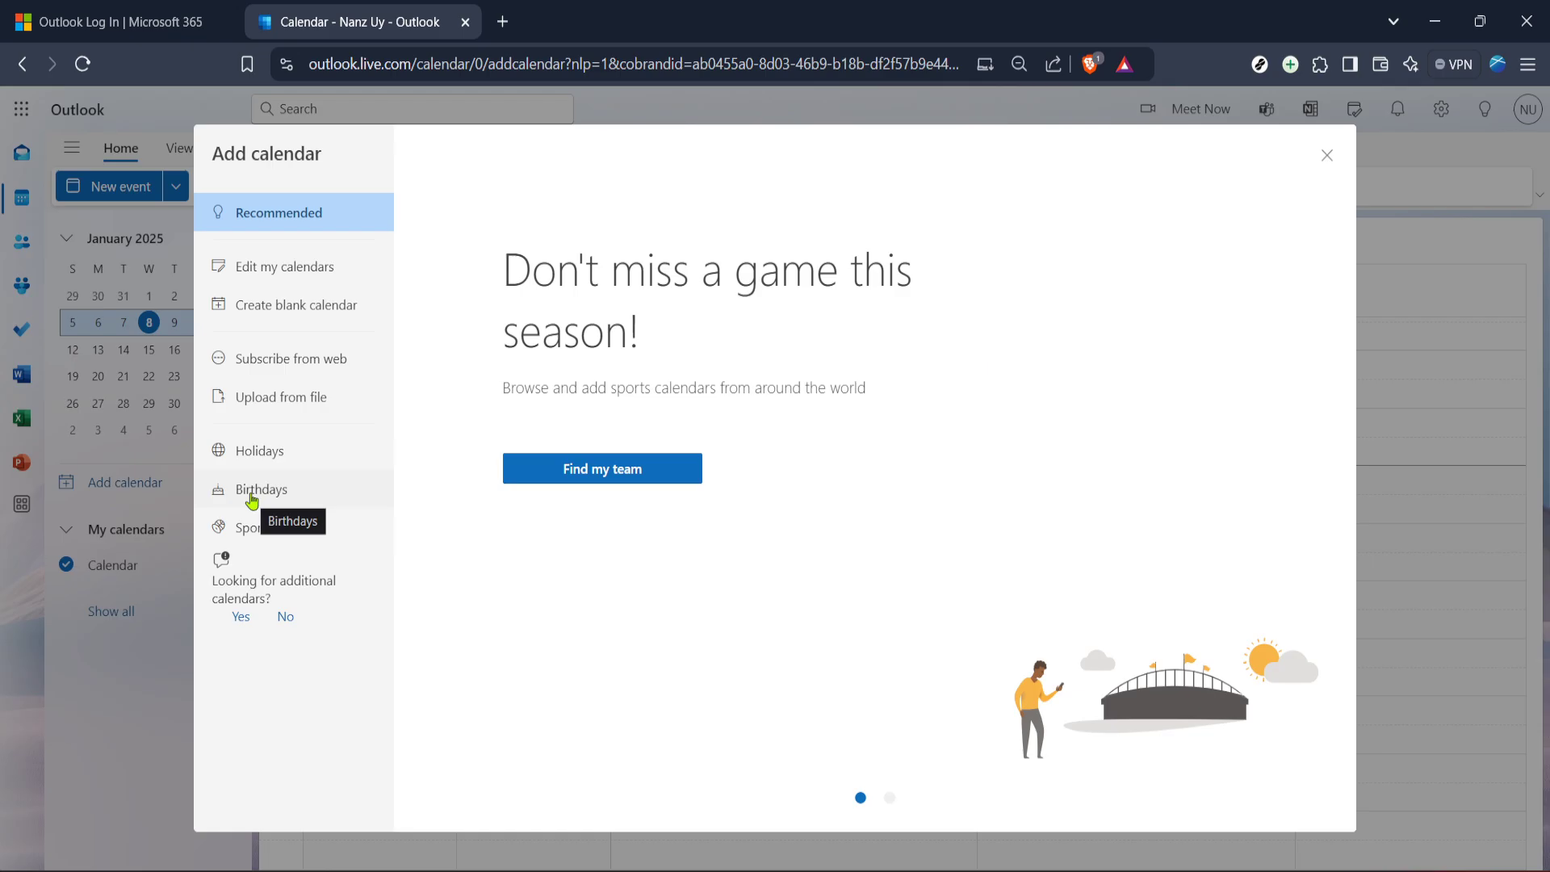
Step: Show the Birthdays page in the Add calendar dialog, leaving the calendar off
left_click(263, 488)
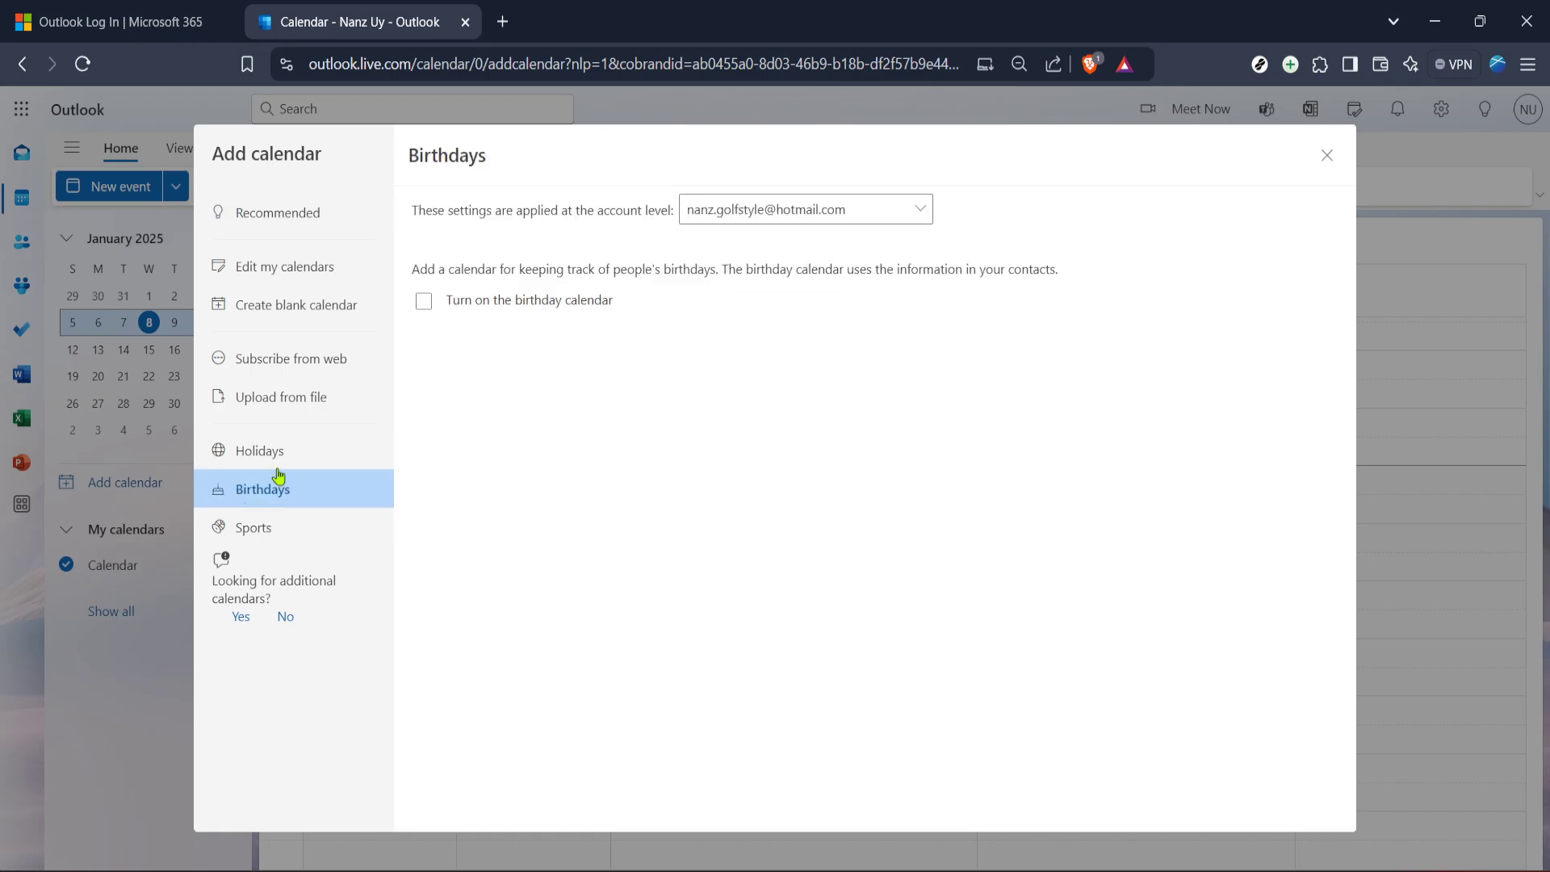
mouse_move(468, 474)
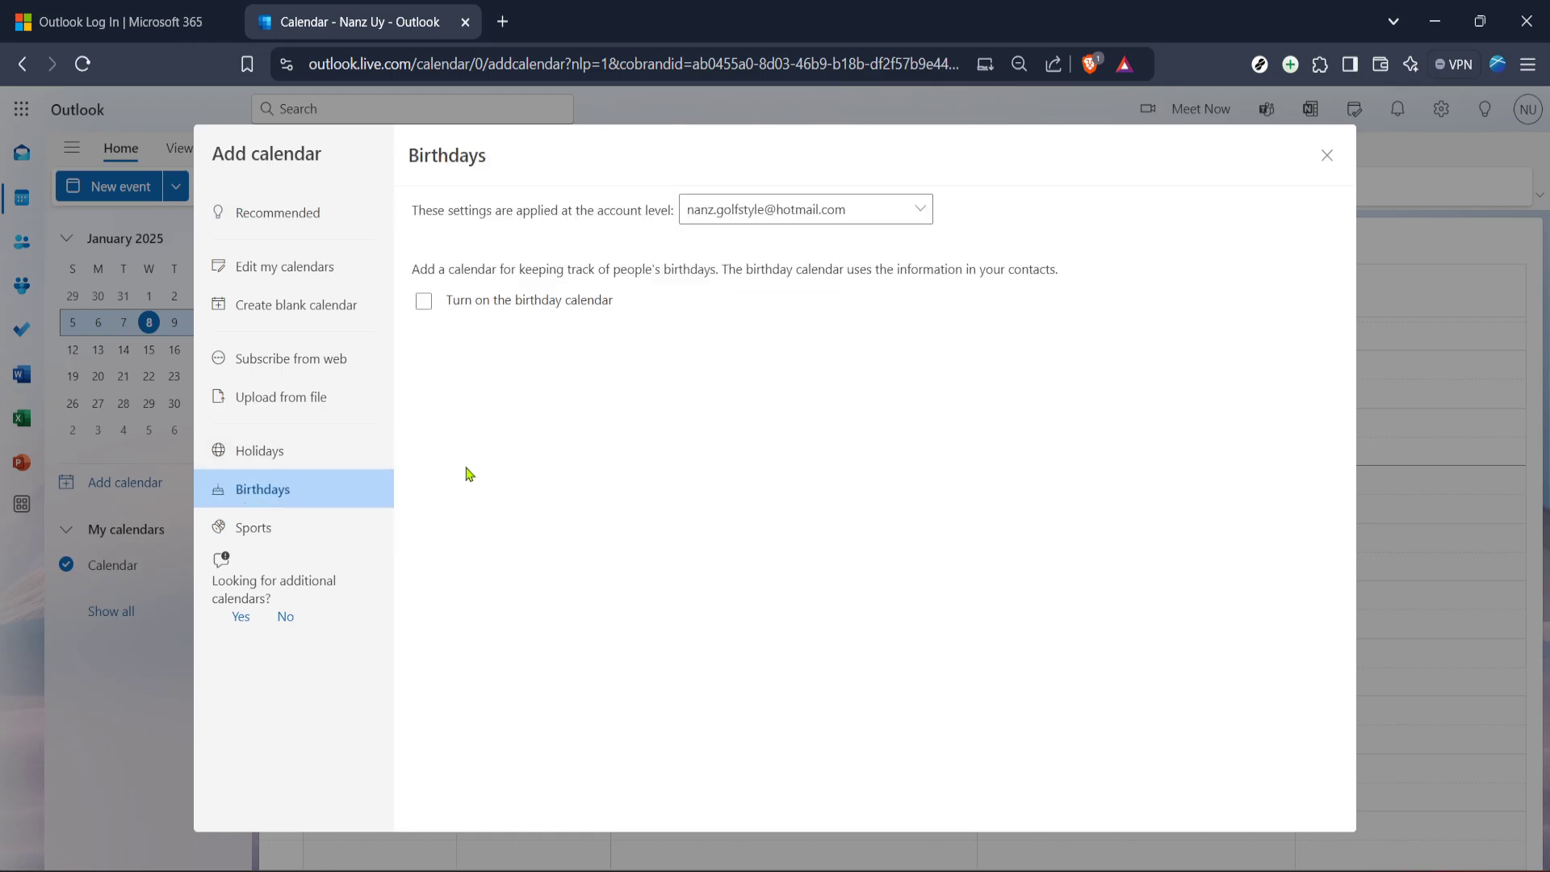
mouse_move(494, 443)
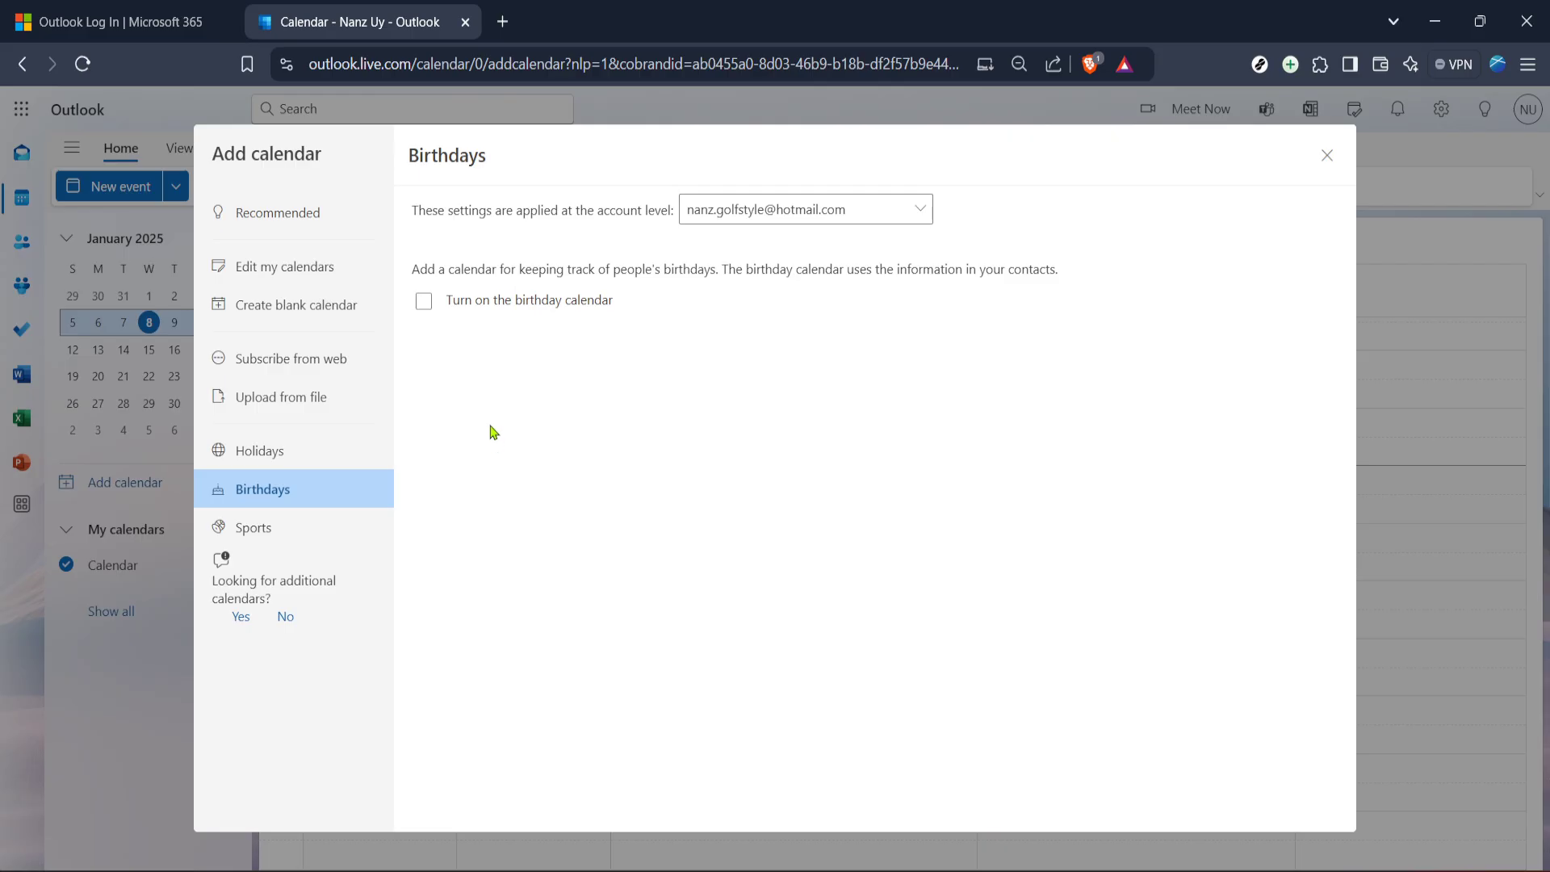
mouse_move(561, 392)
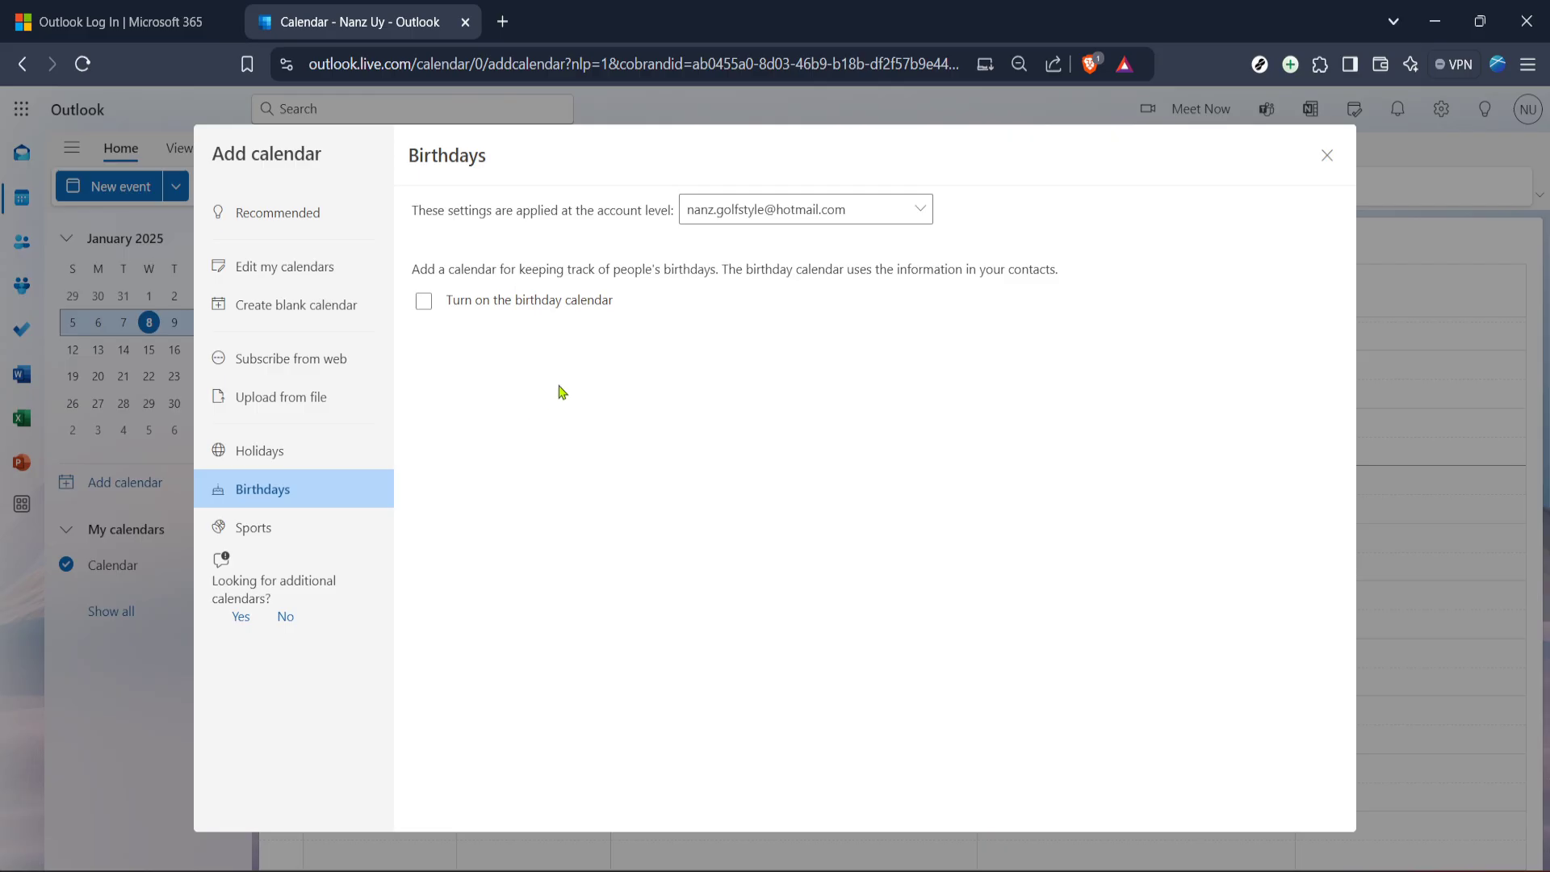
mouse_move(577, 406)
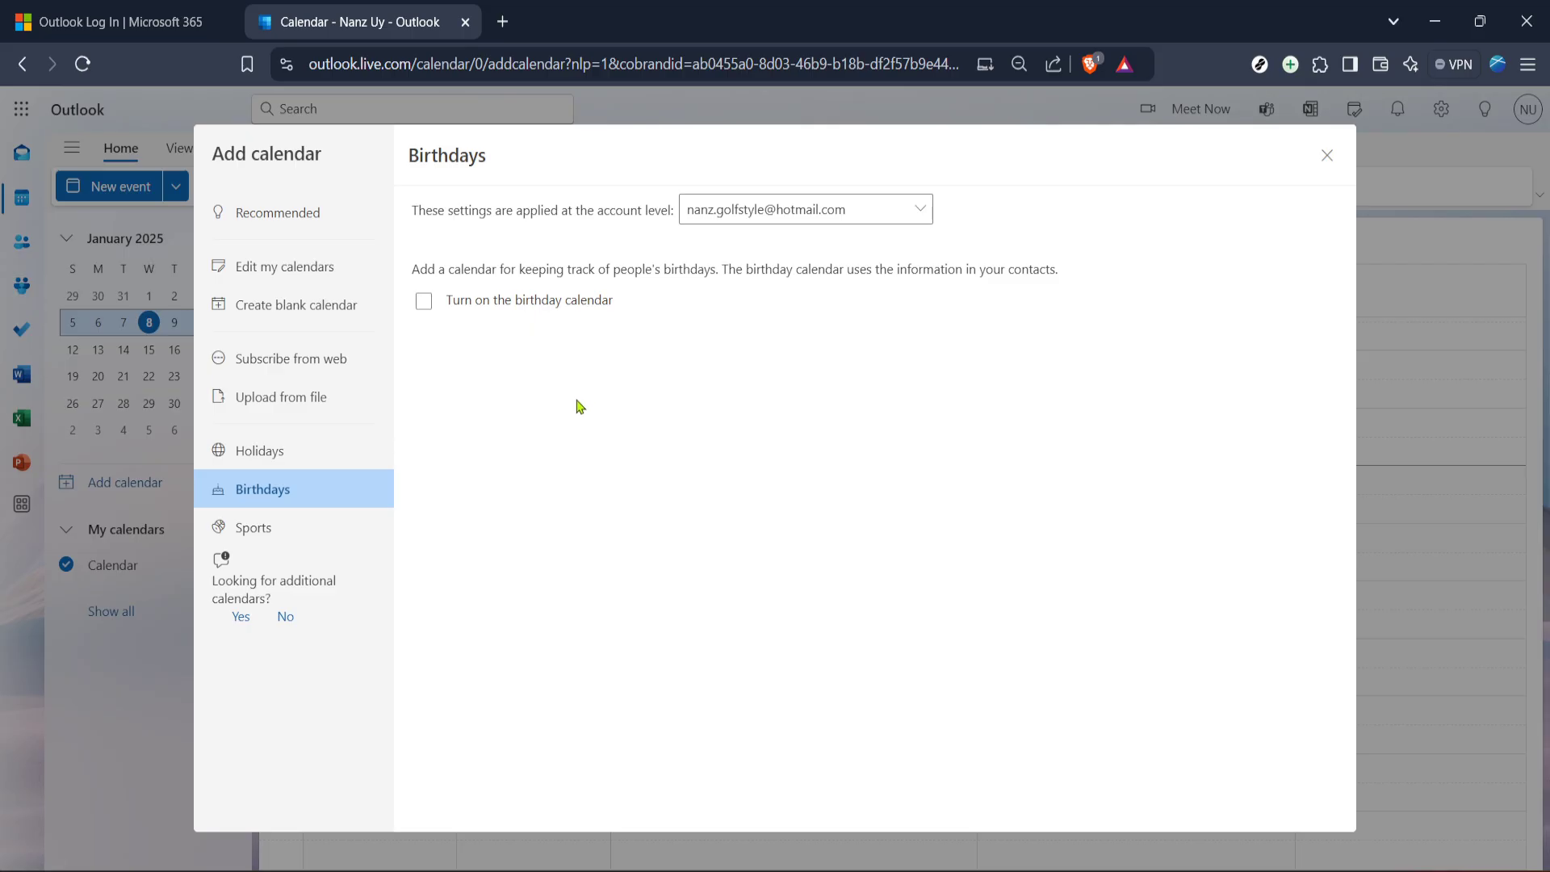
mouse_move(617, 349)
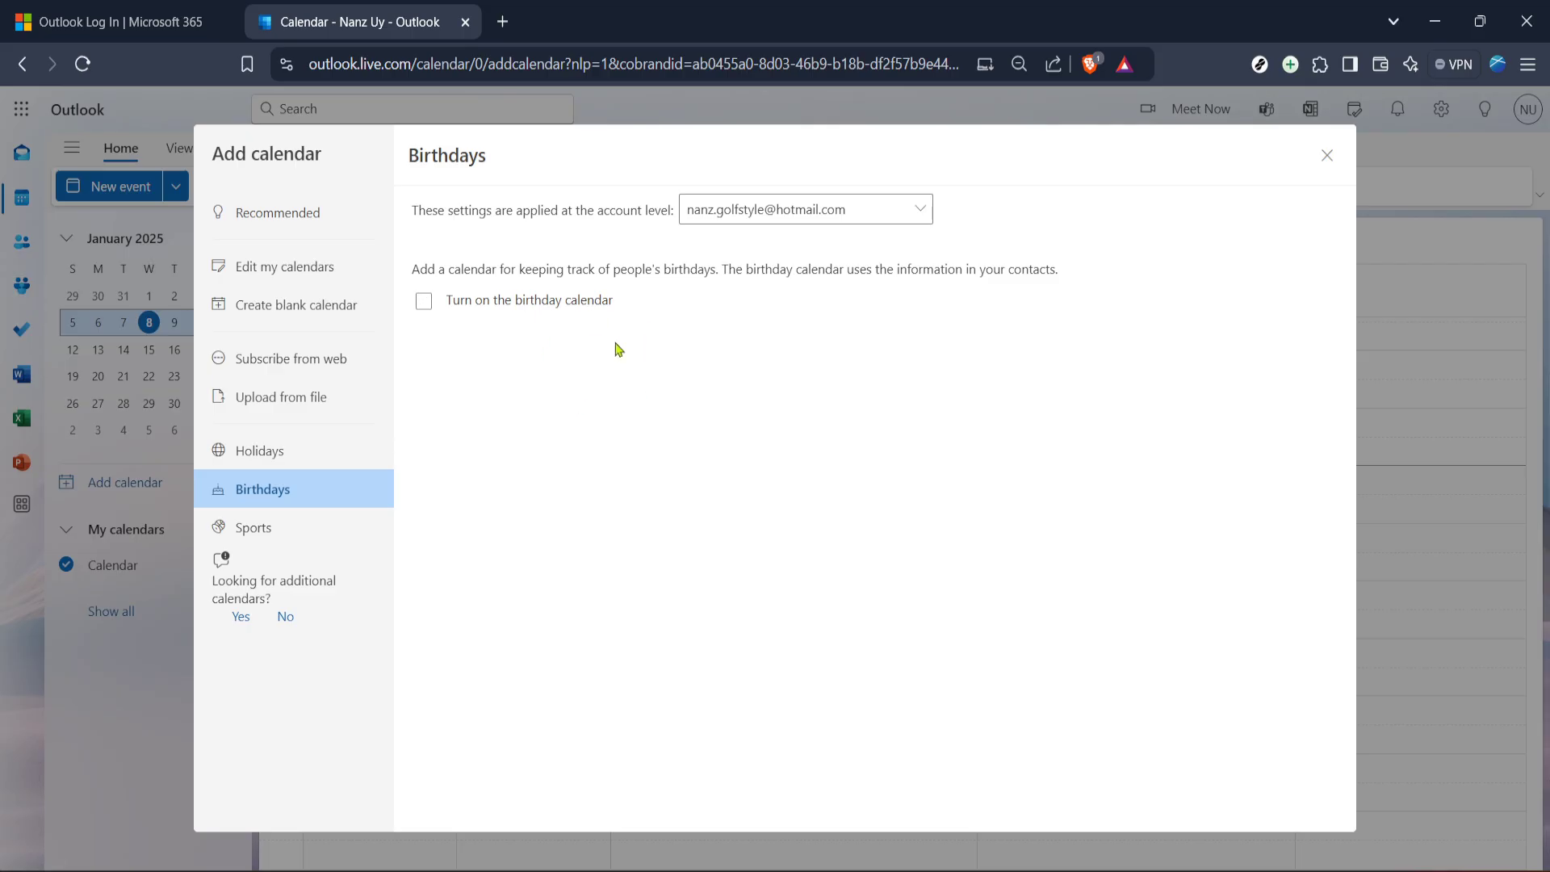
left_click(423, 300)
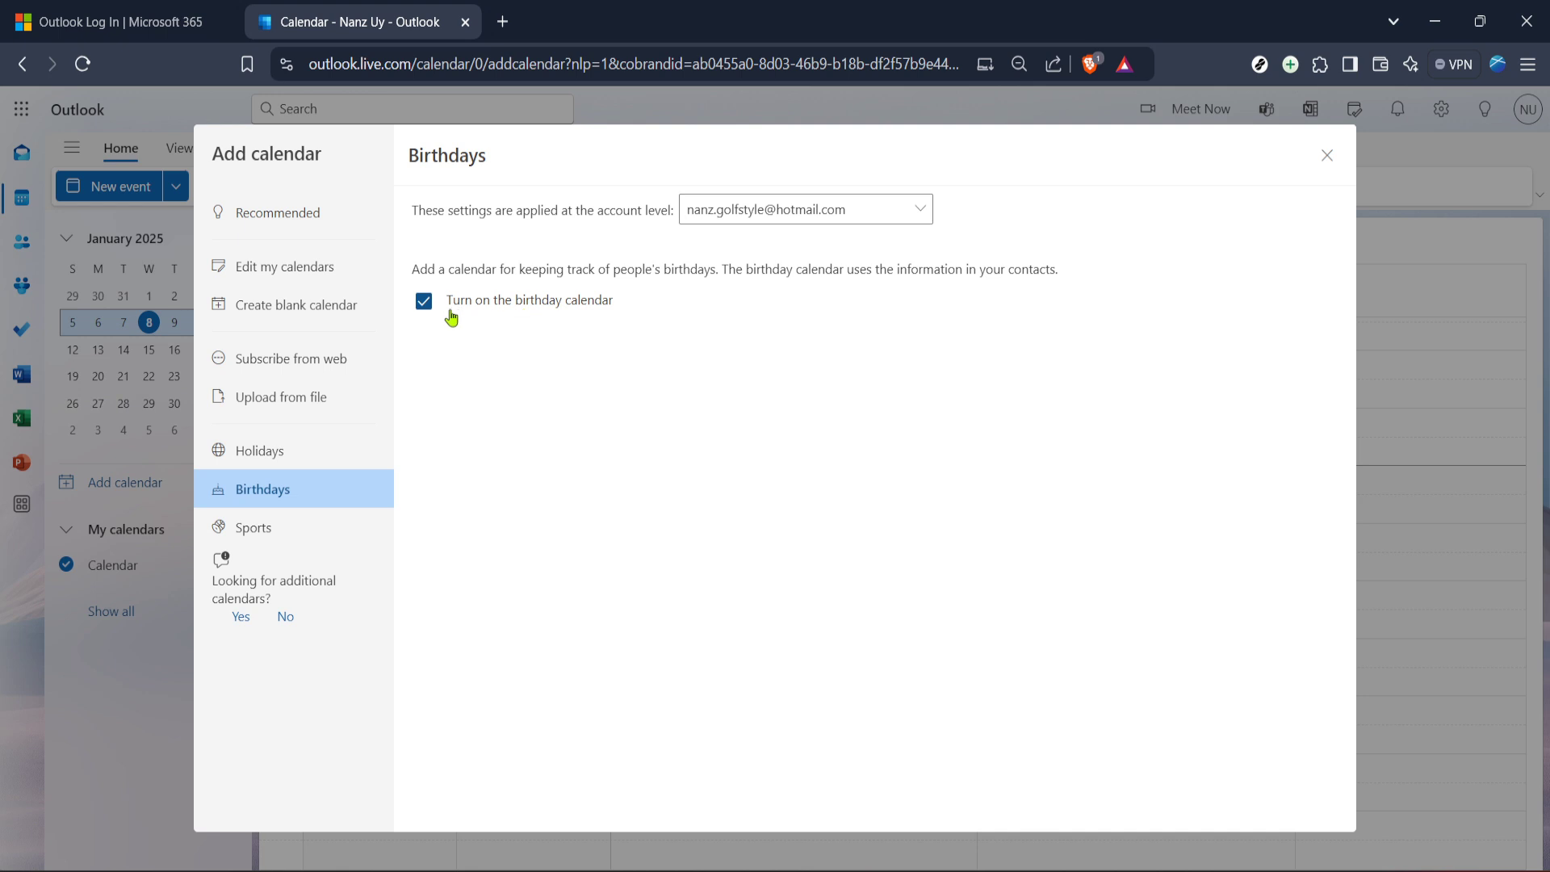
left_click(423, 300)
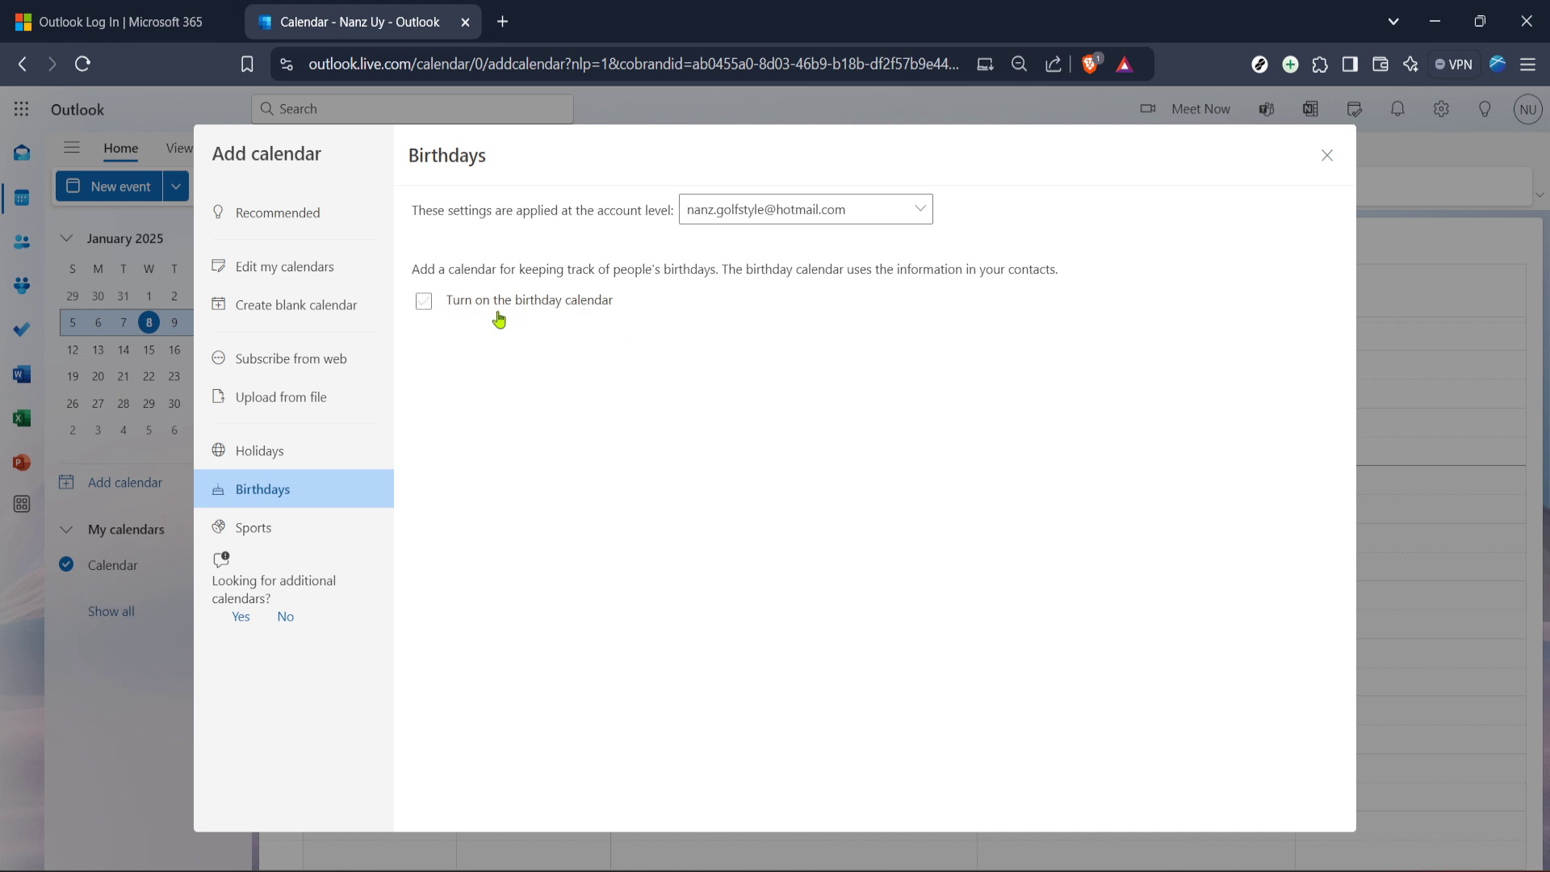
left_click(423, 300)
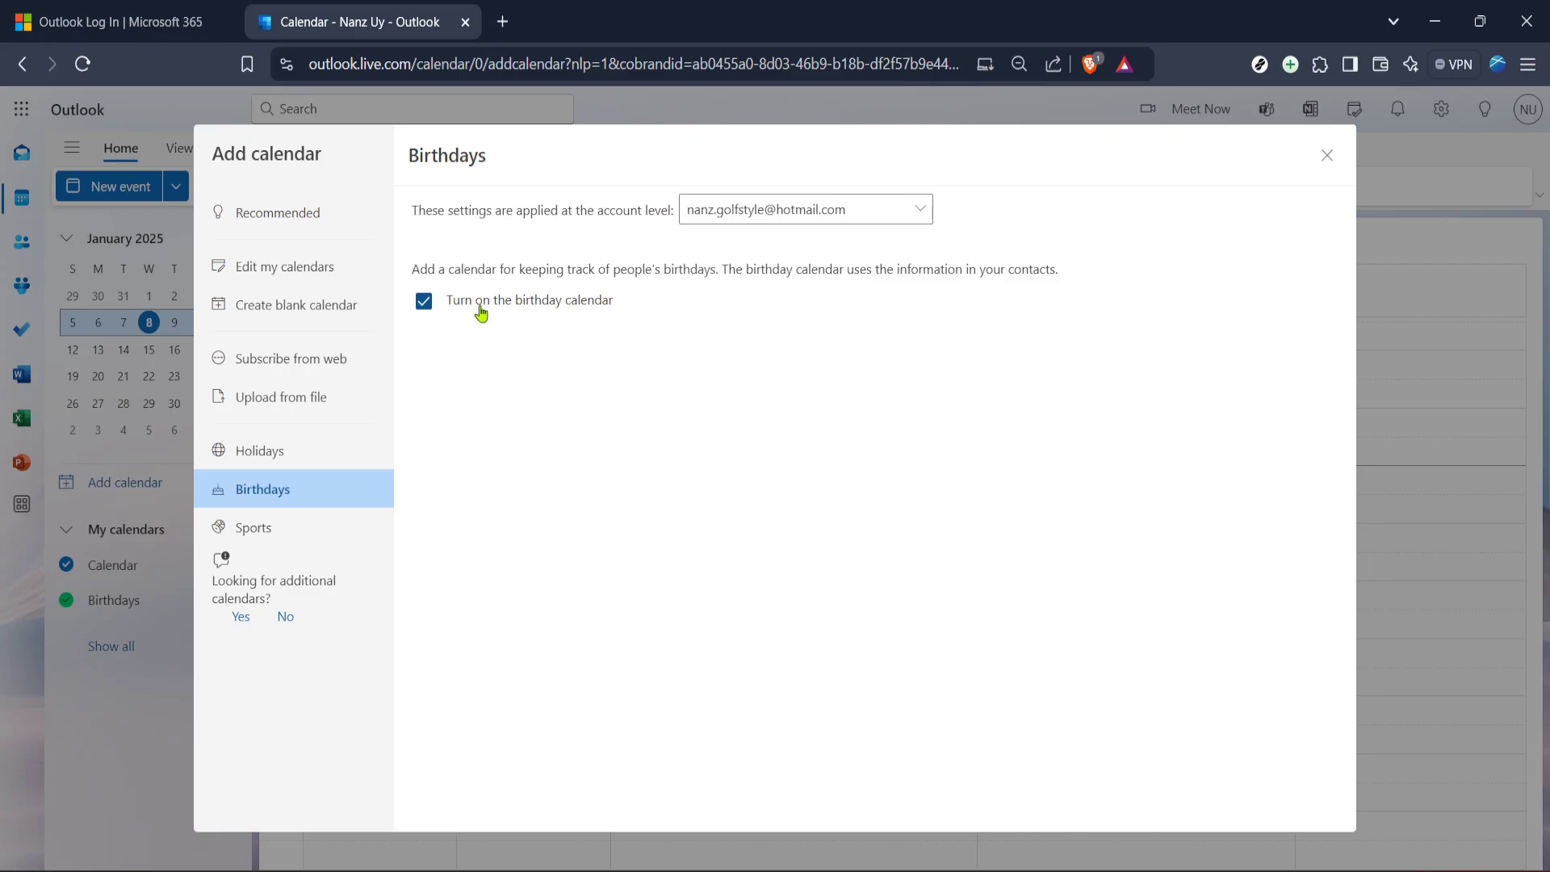
left_click(423, 300)
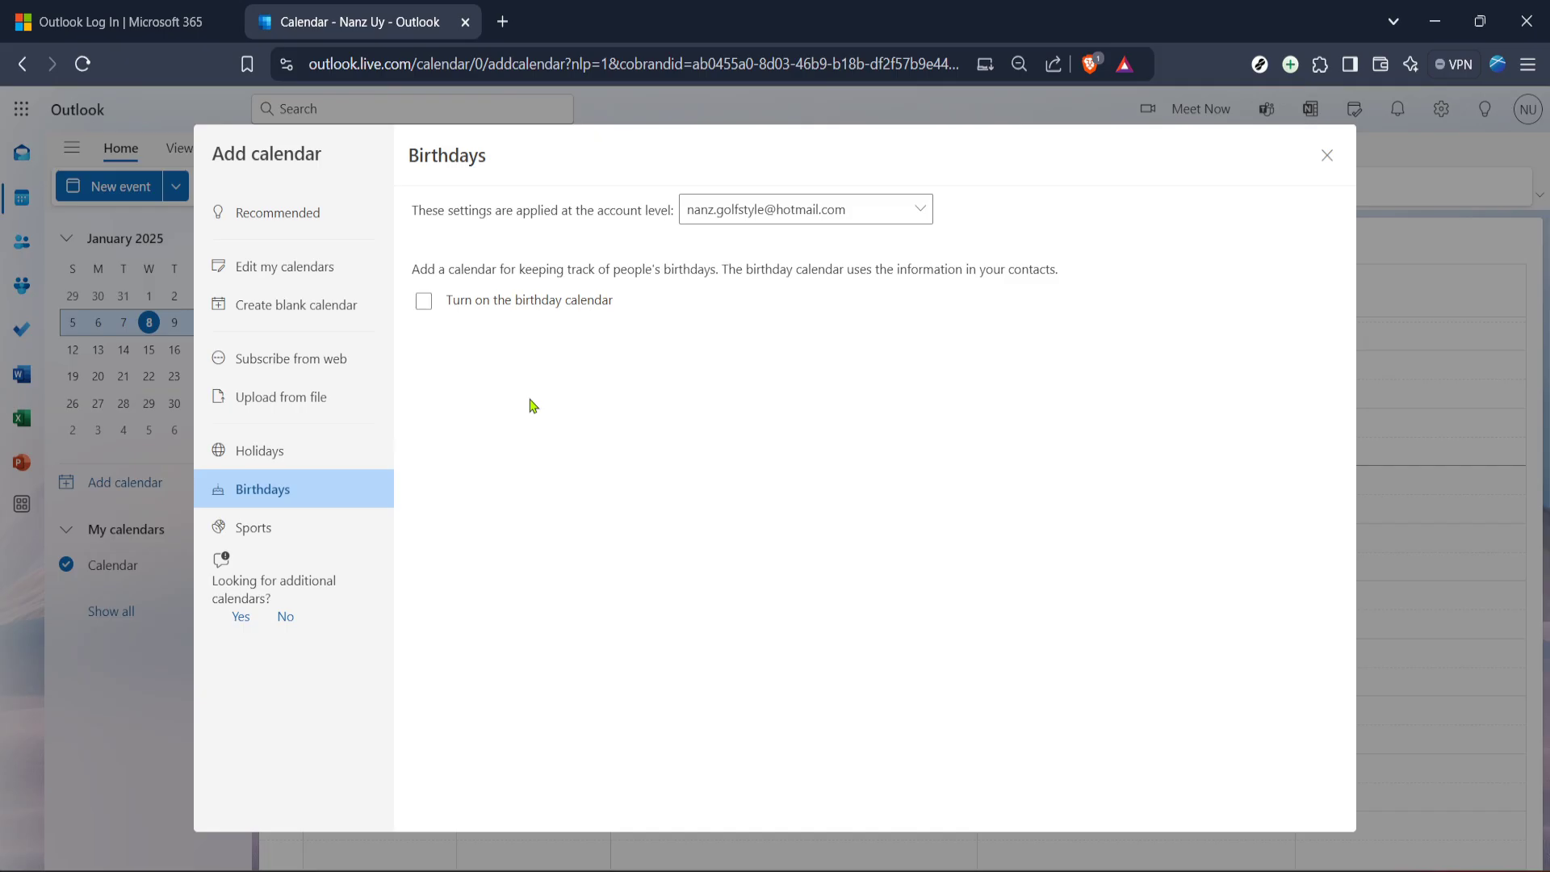
mouse_move(512, 347)
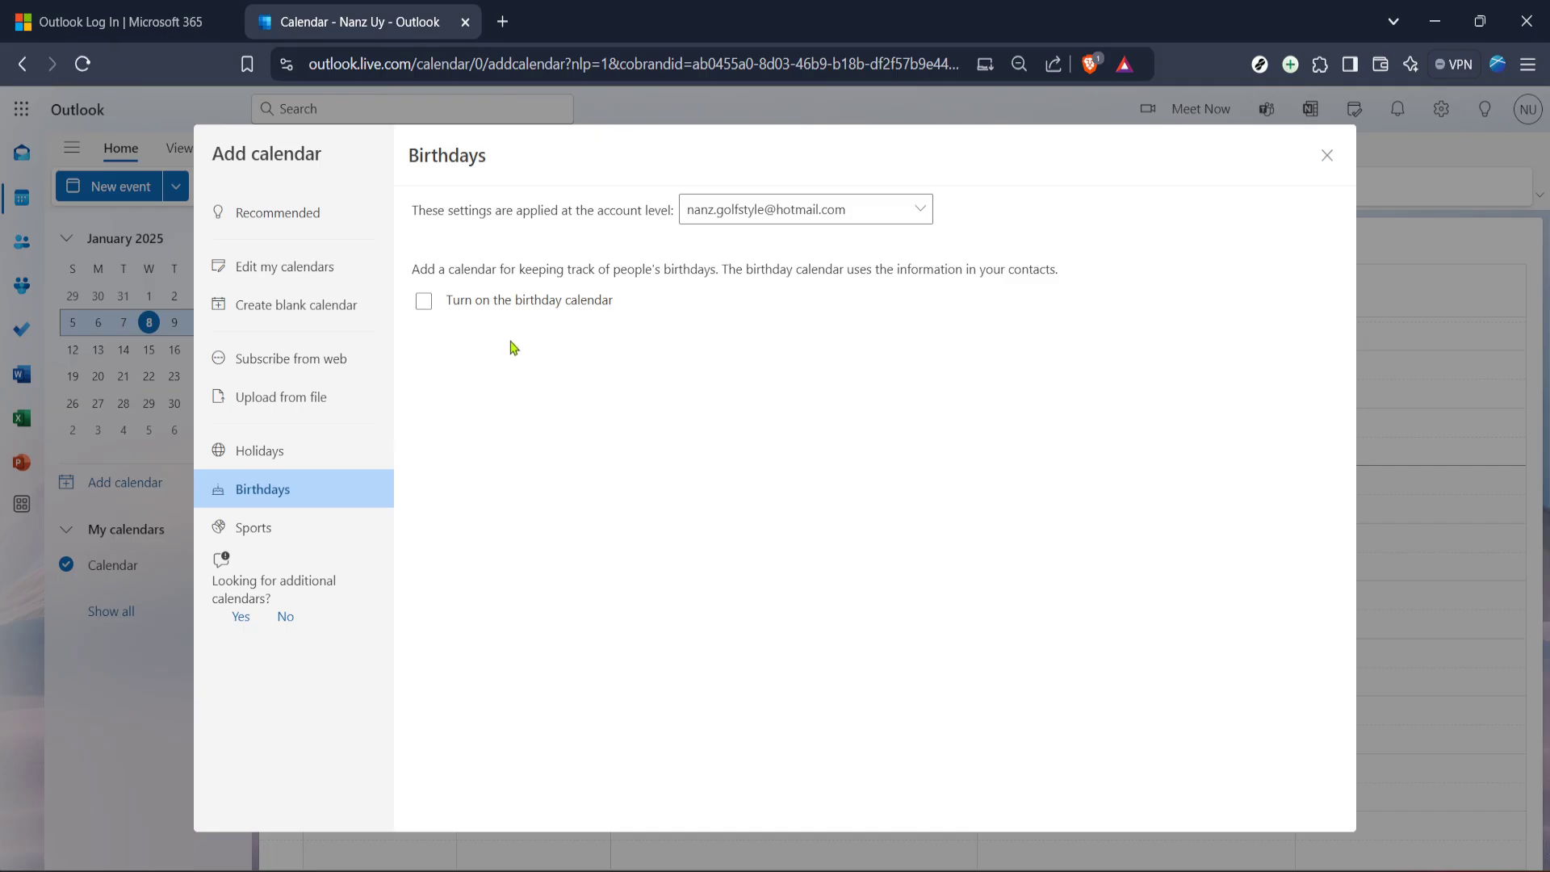
left_click(423, 300)
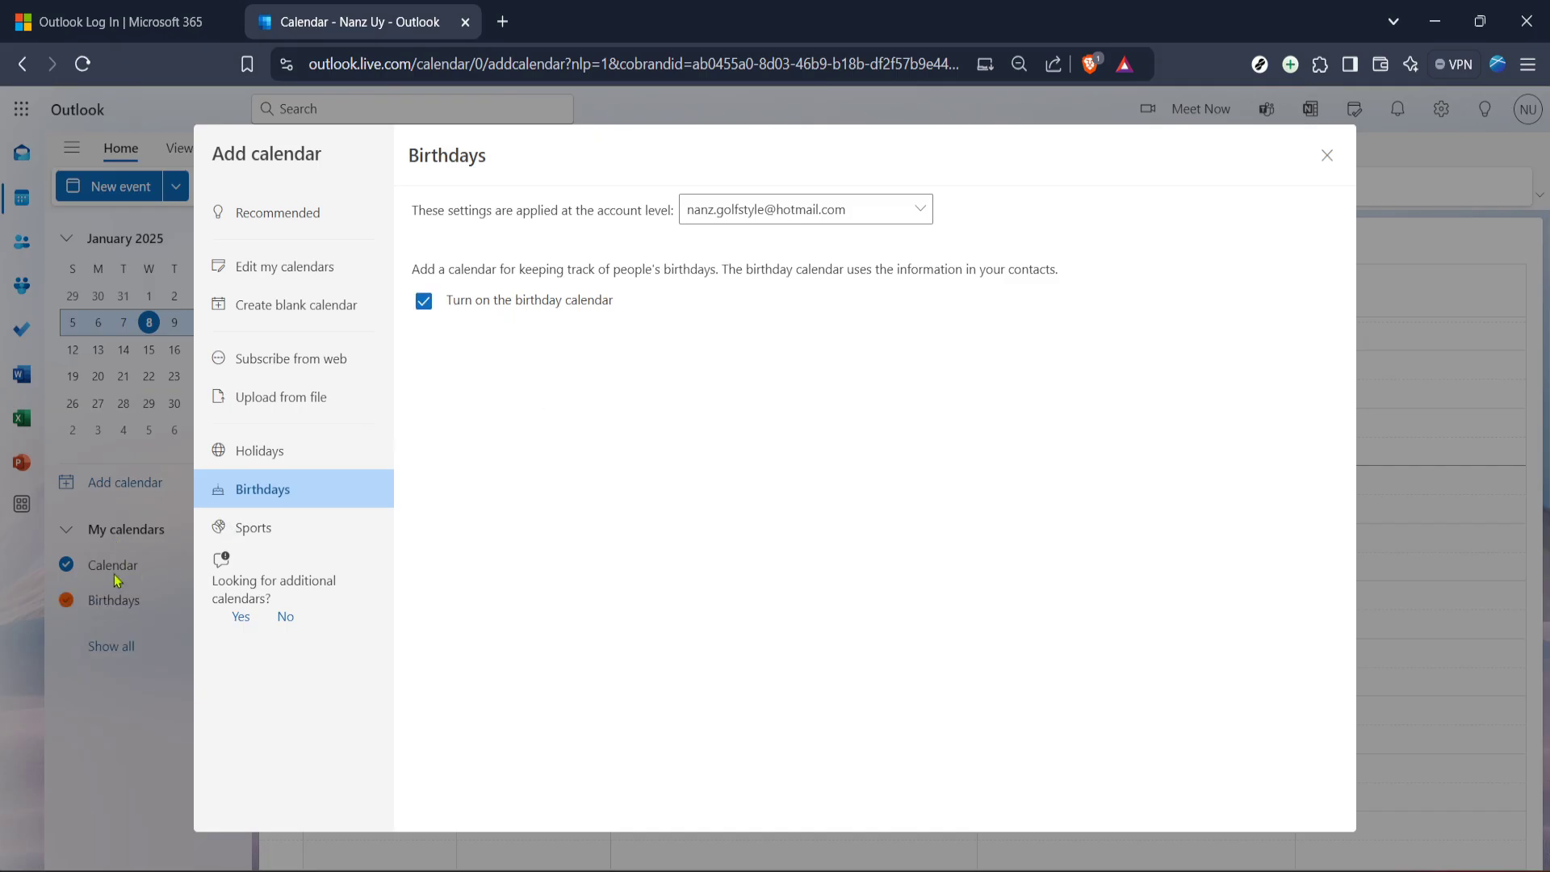
mouse_move(452, 326)
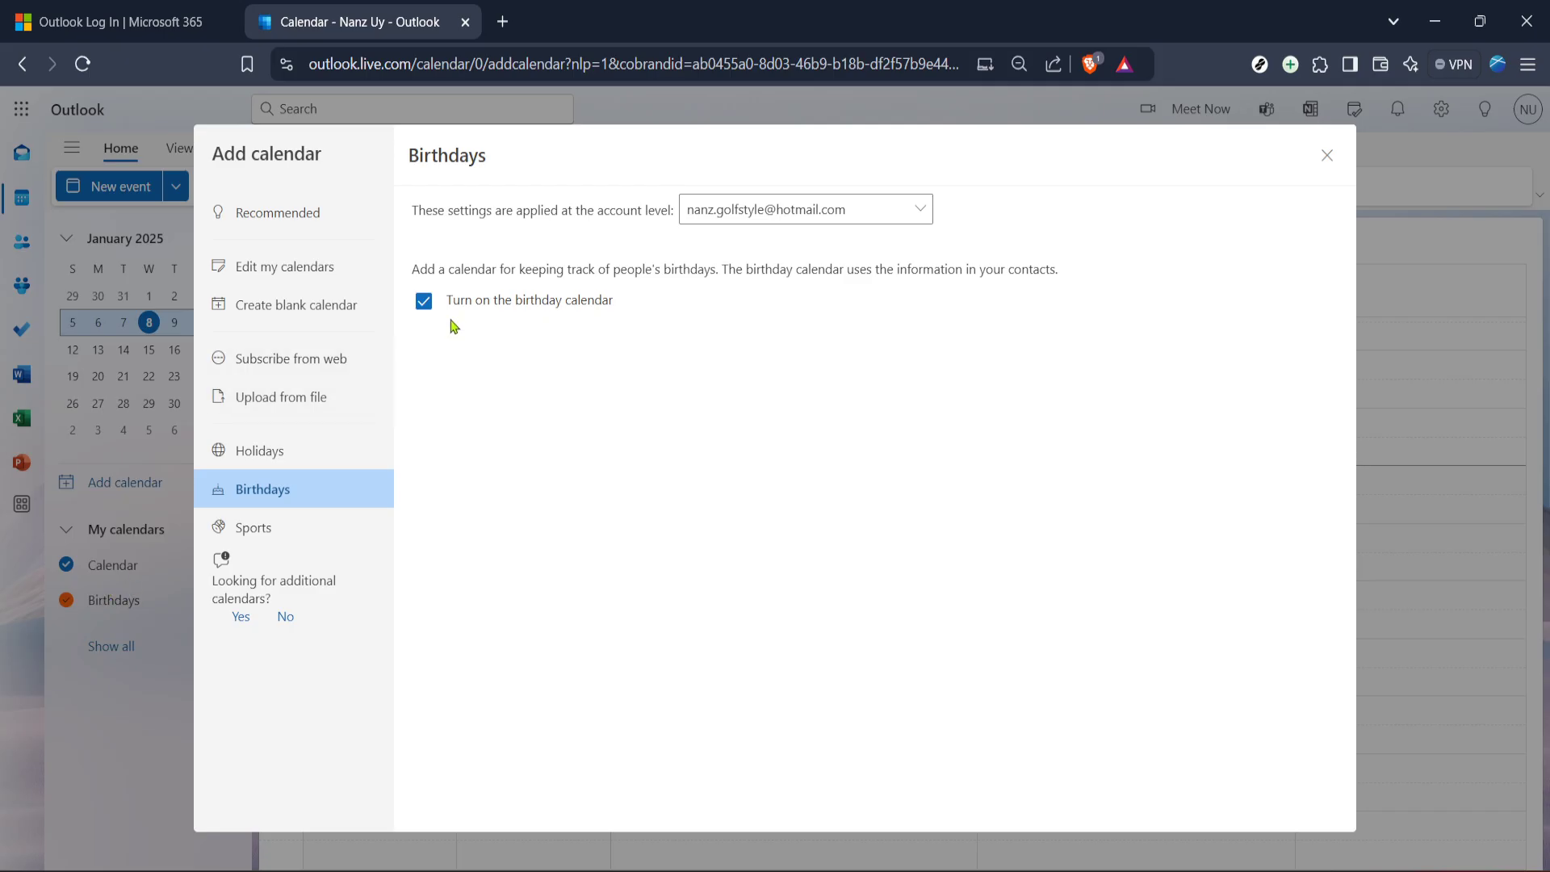
left_click(423, 300)
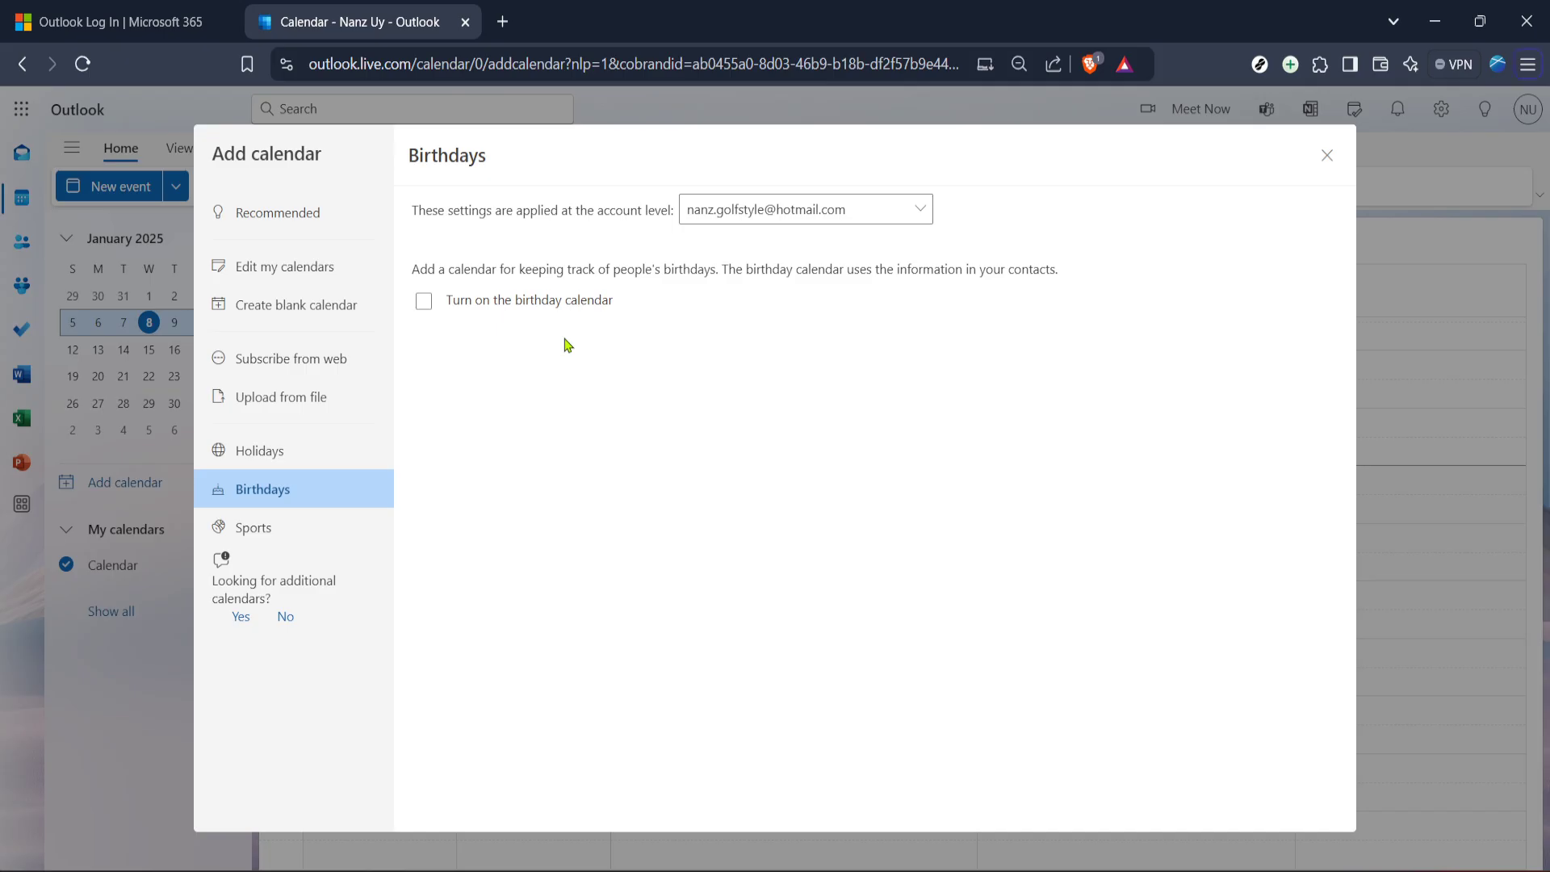
mouse_move(845, 480)
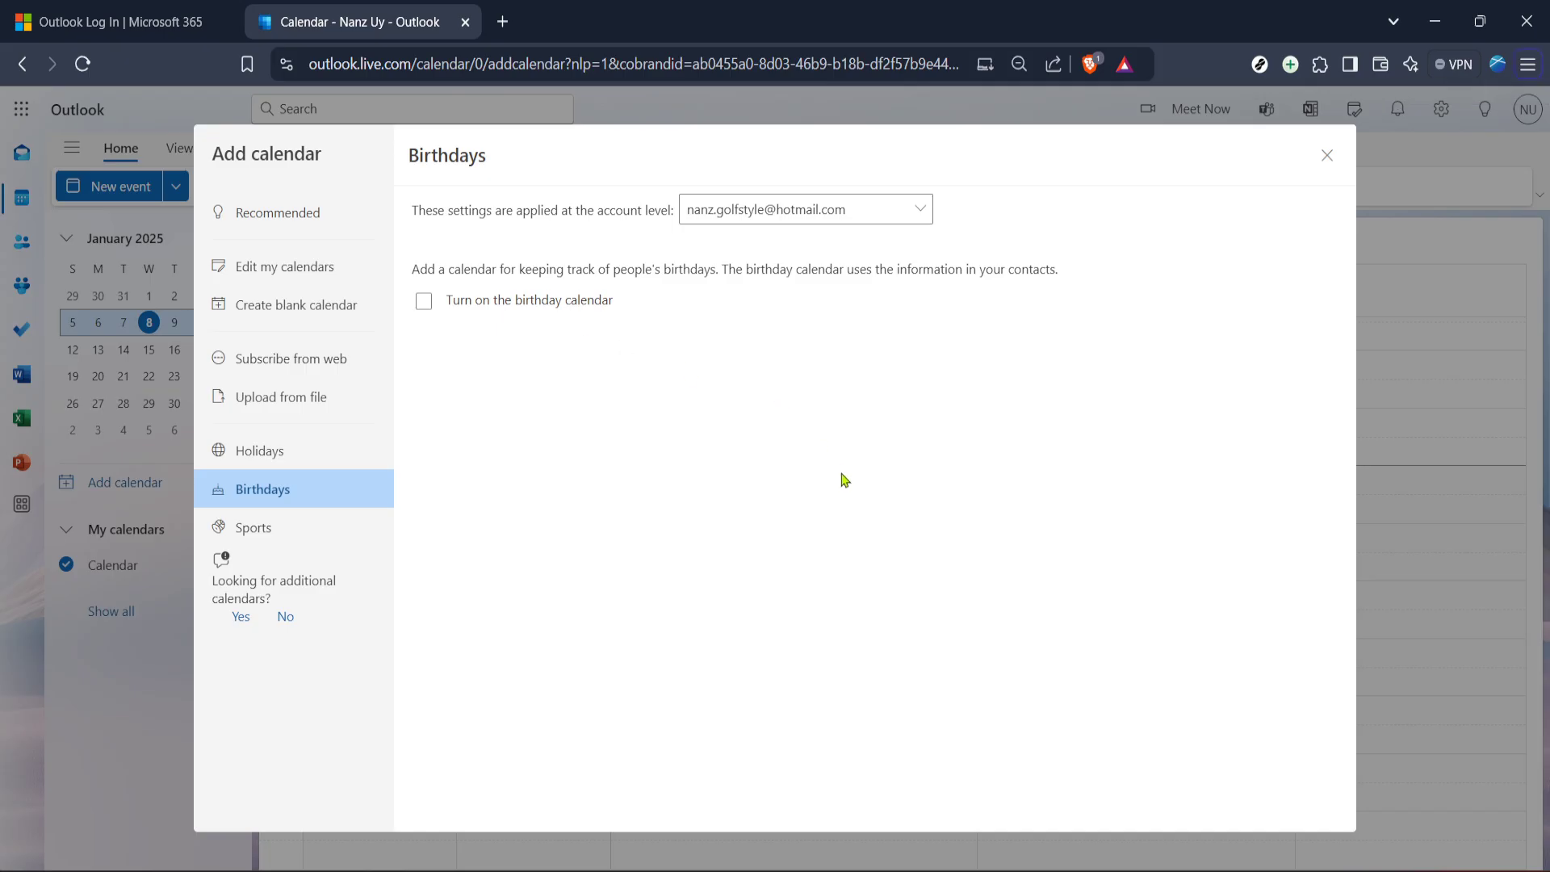